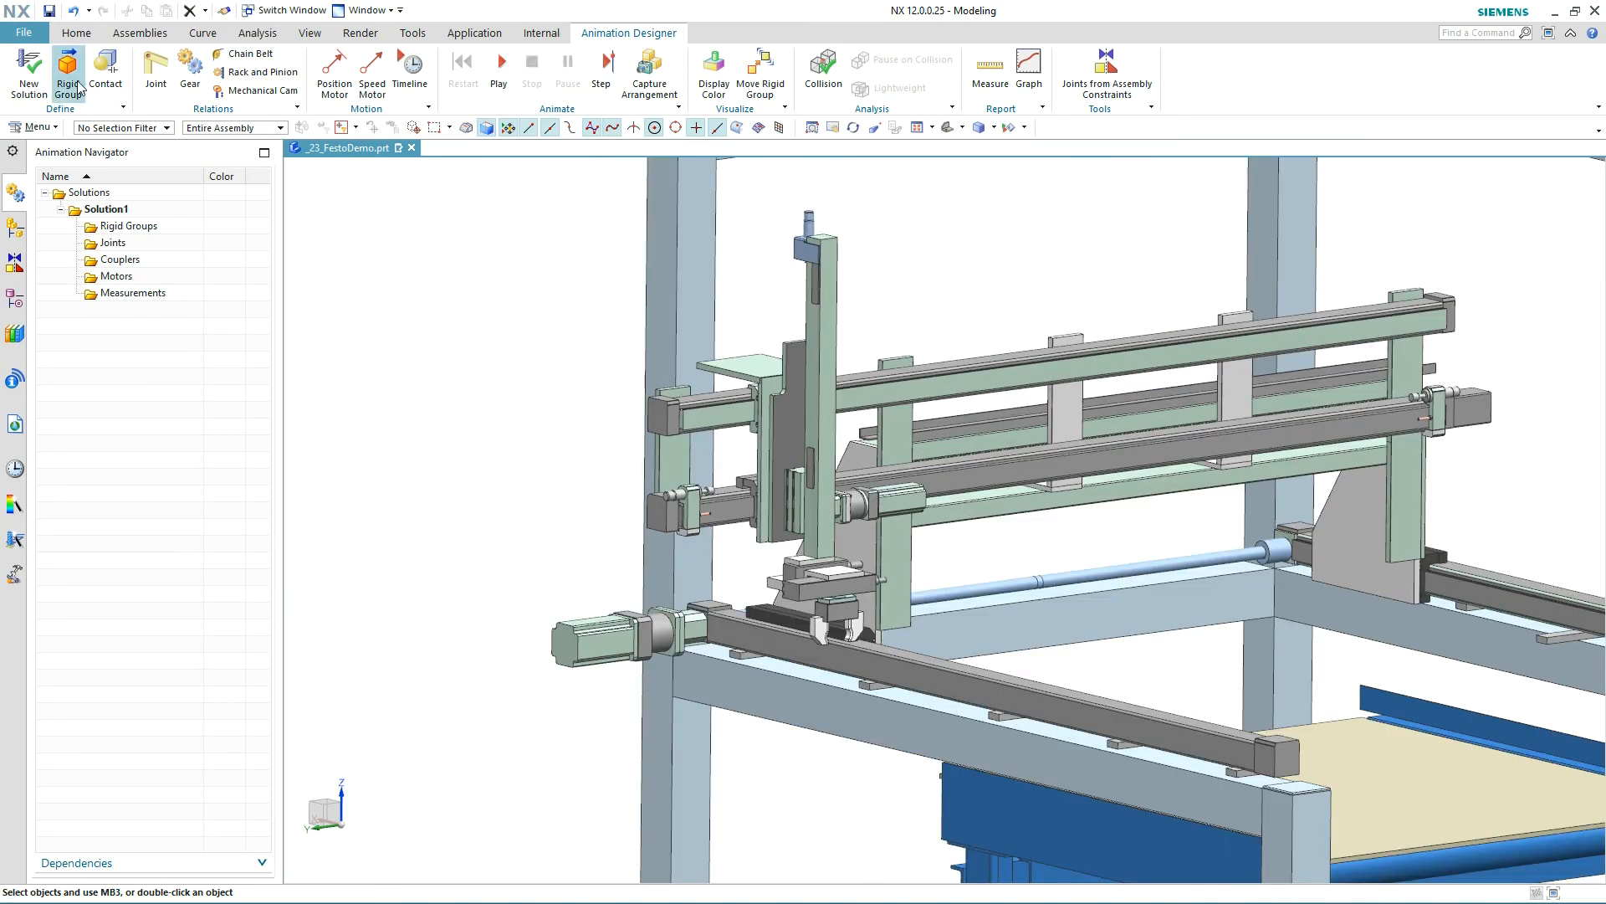
- Create one rigid group from the carriage plate parts and another from the vertical slide with its gripper
left_click(67, 72)
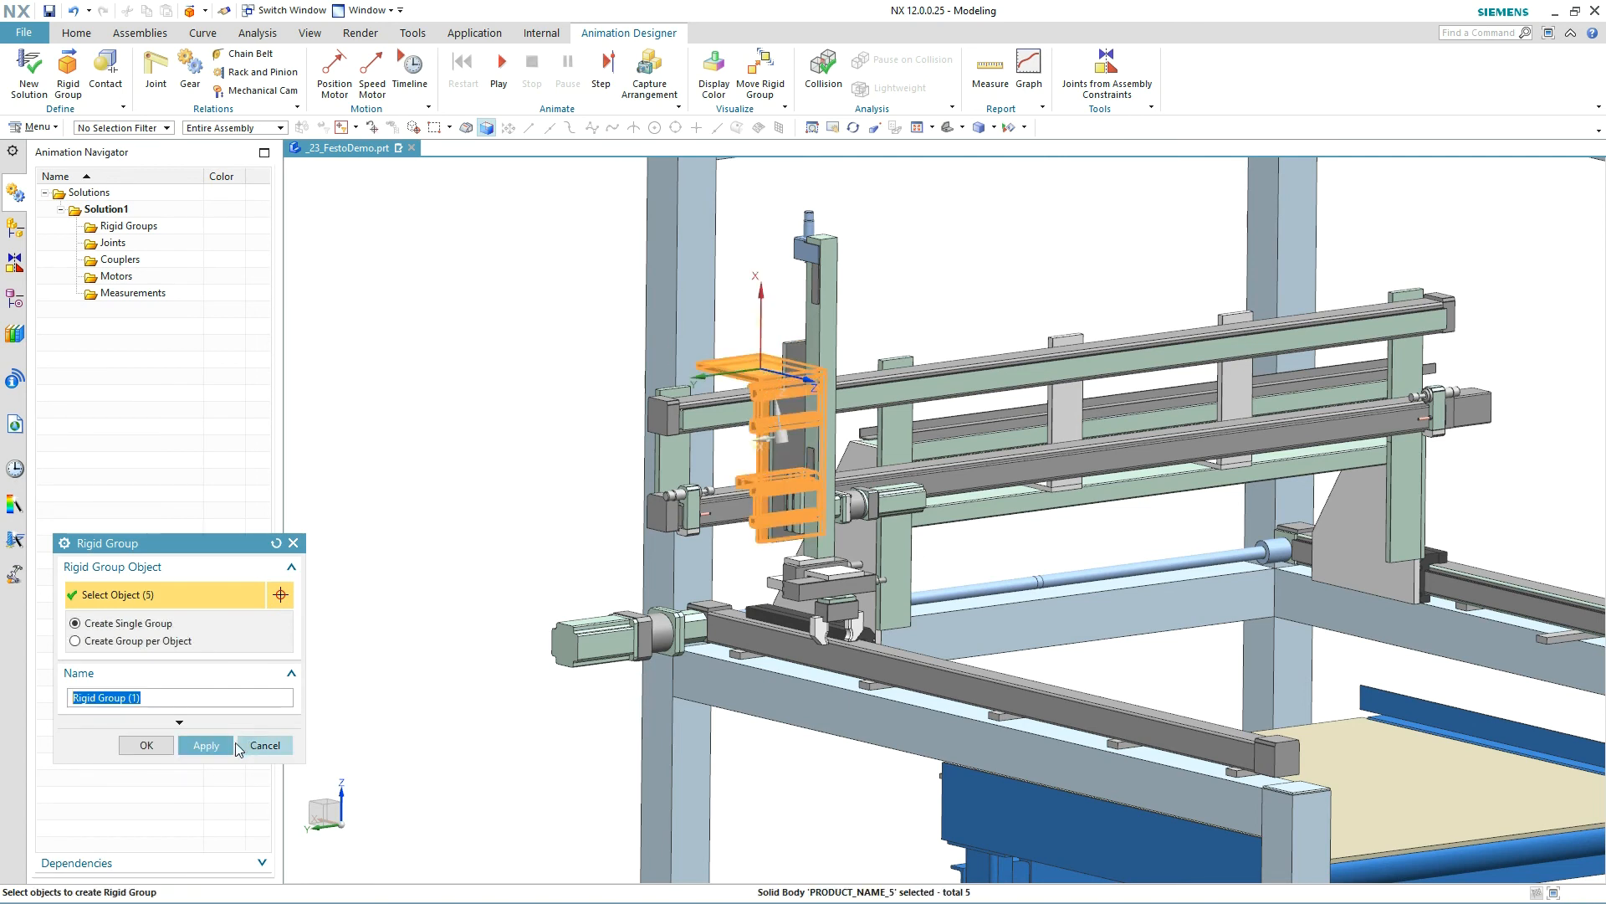
left_click(204, 745)
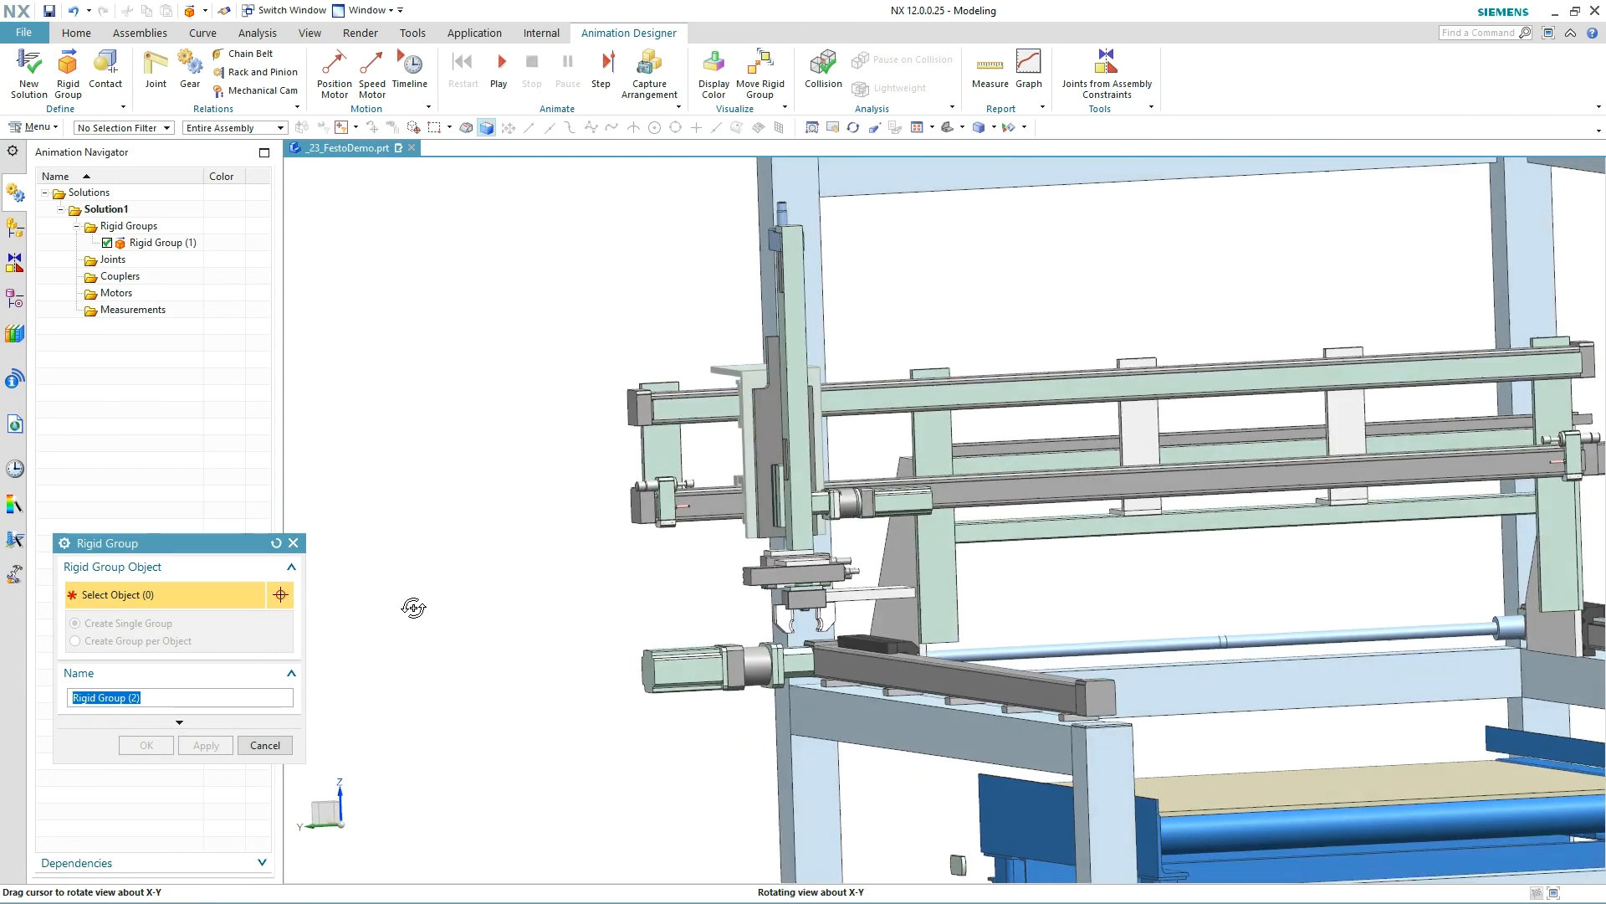
left_click_drag(415, 606, 783, 202)
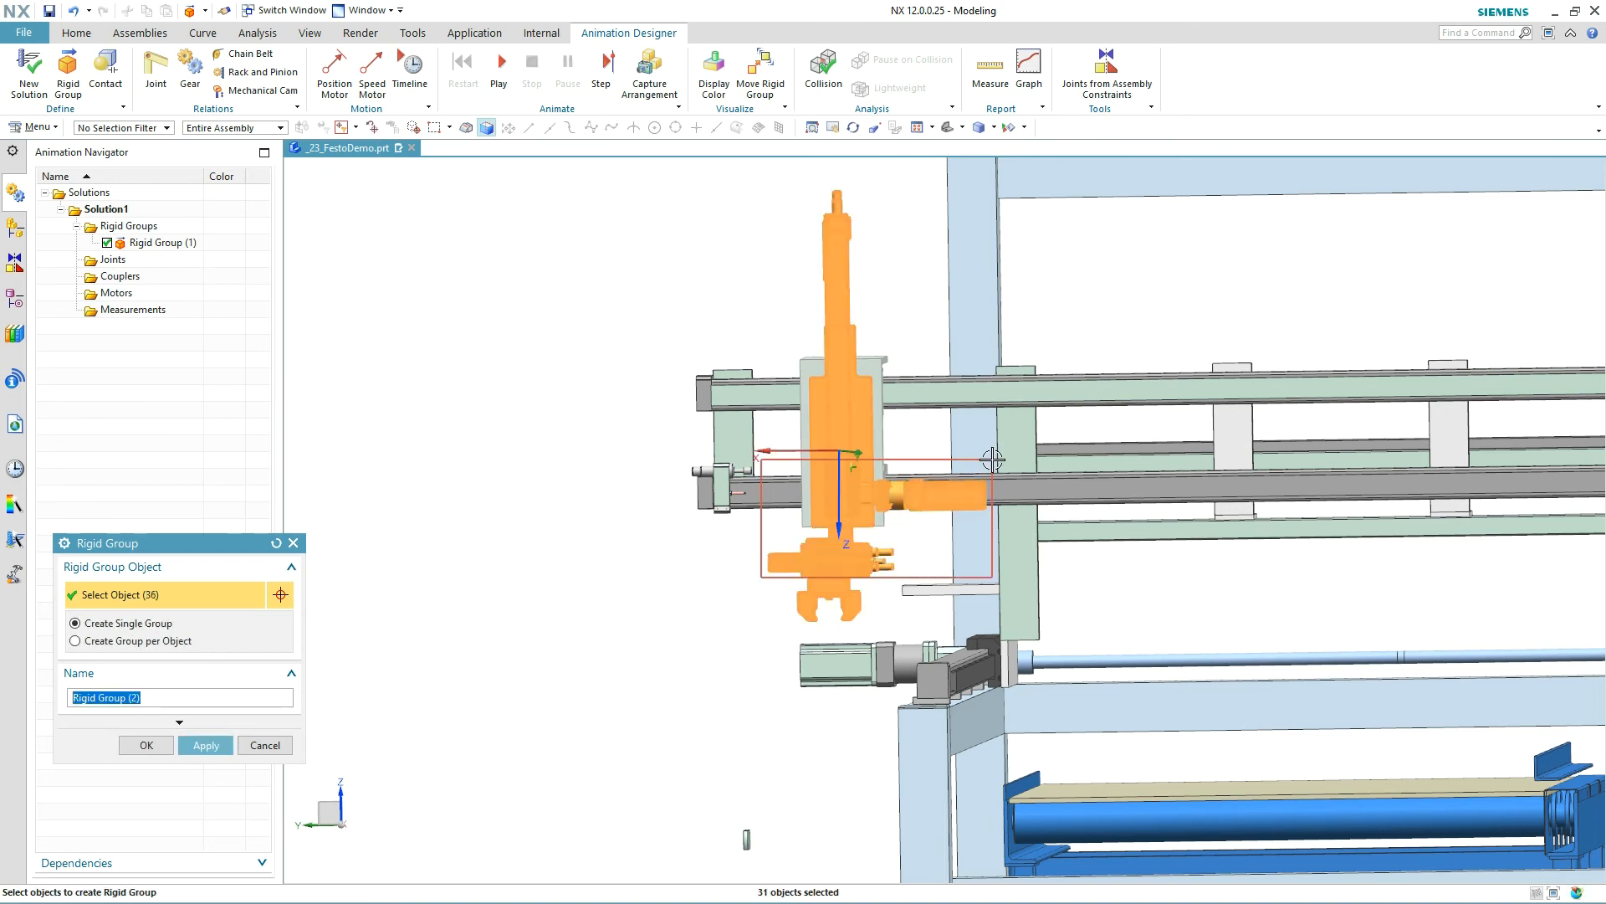
left_click(204, 745)
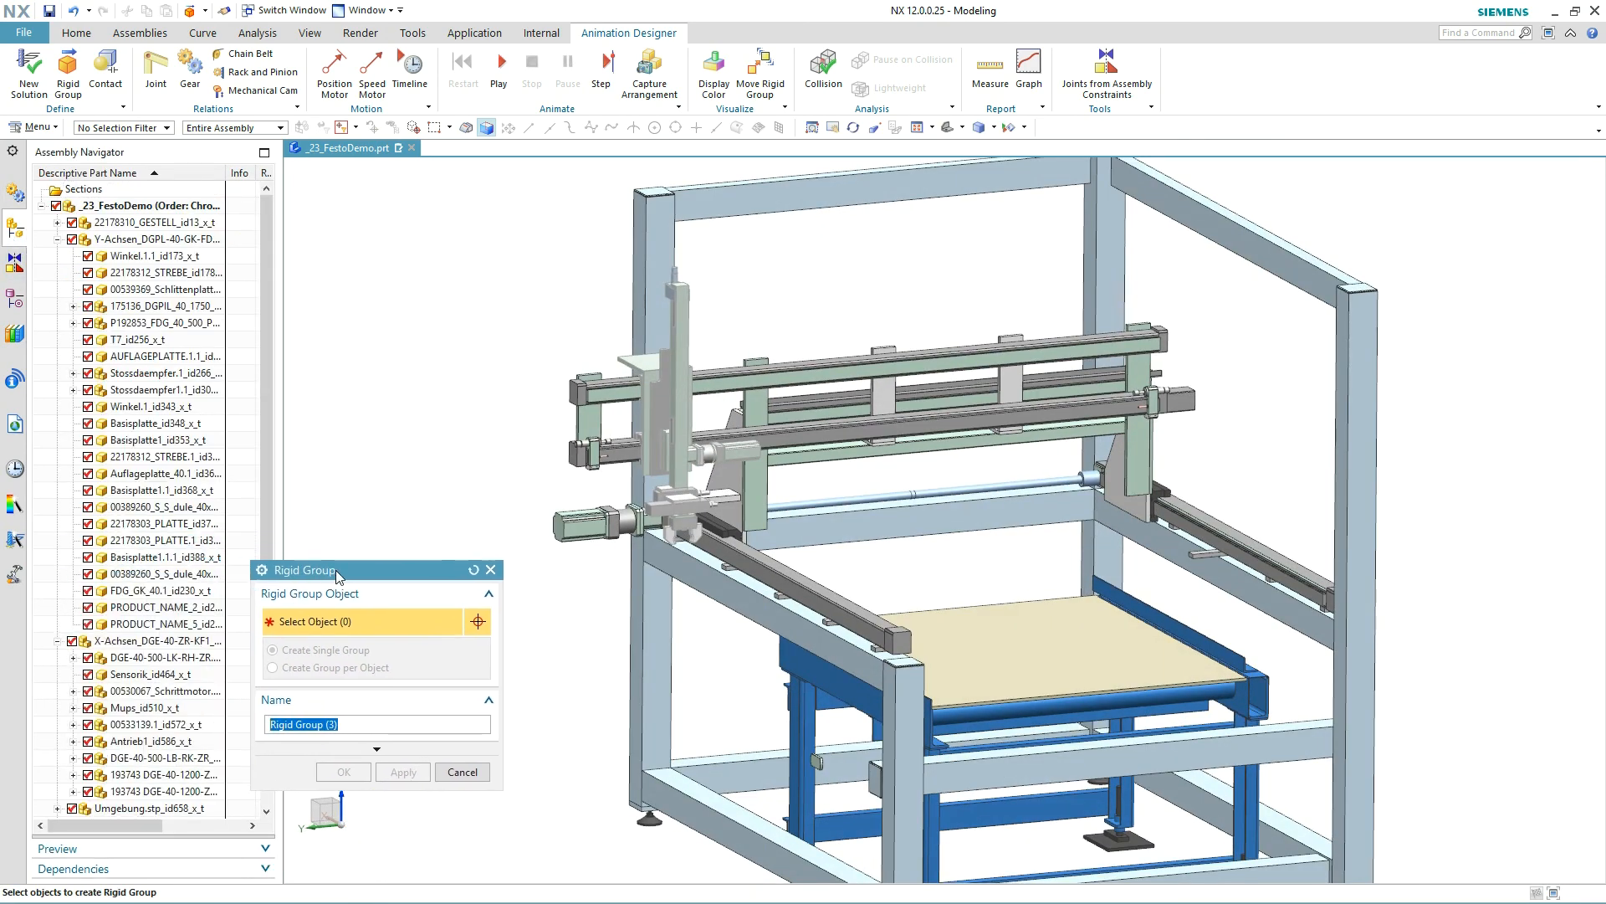
- Create a third rigid group from the Y-axis gantry beams and a fourth from the X-axis rails with motor, finishing with OK
left_click(154, 254)
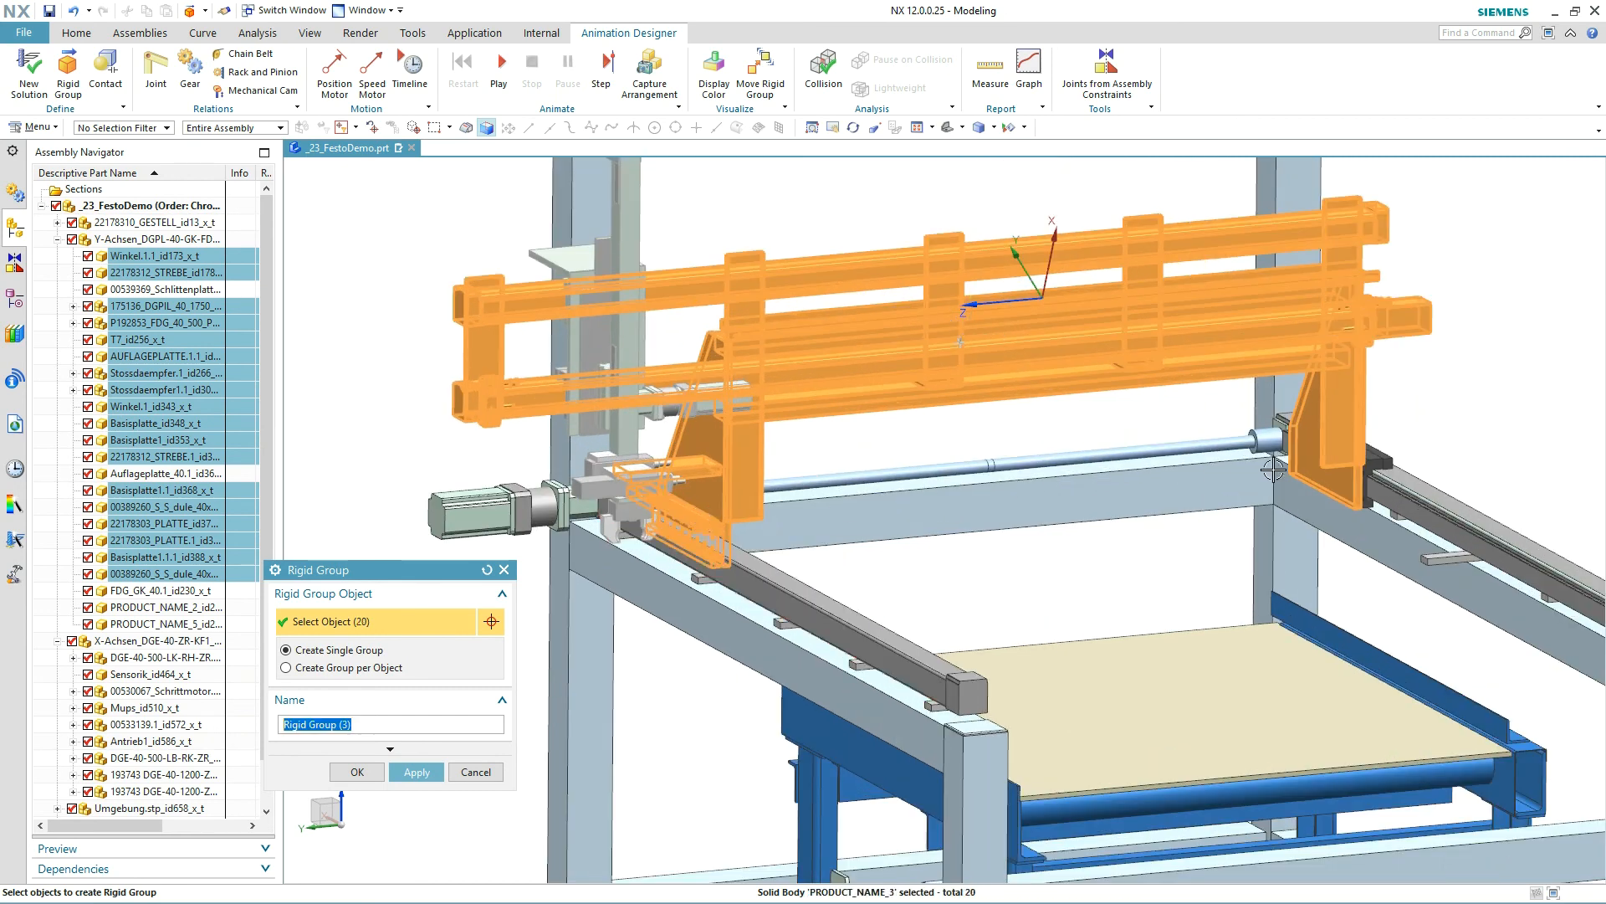
left_click(1352, 472)
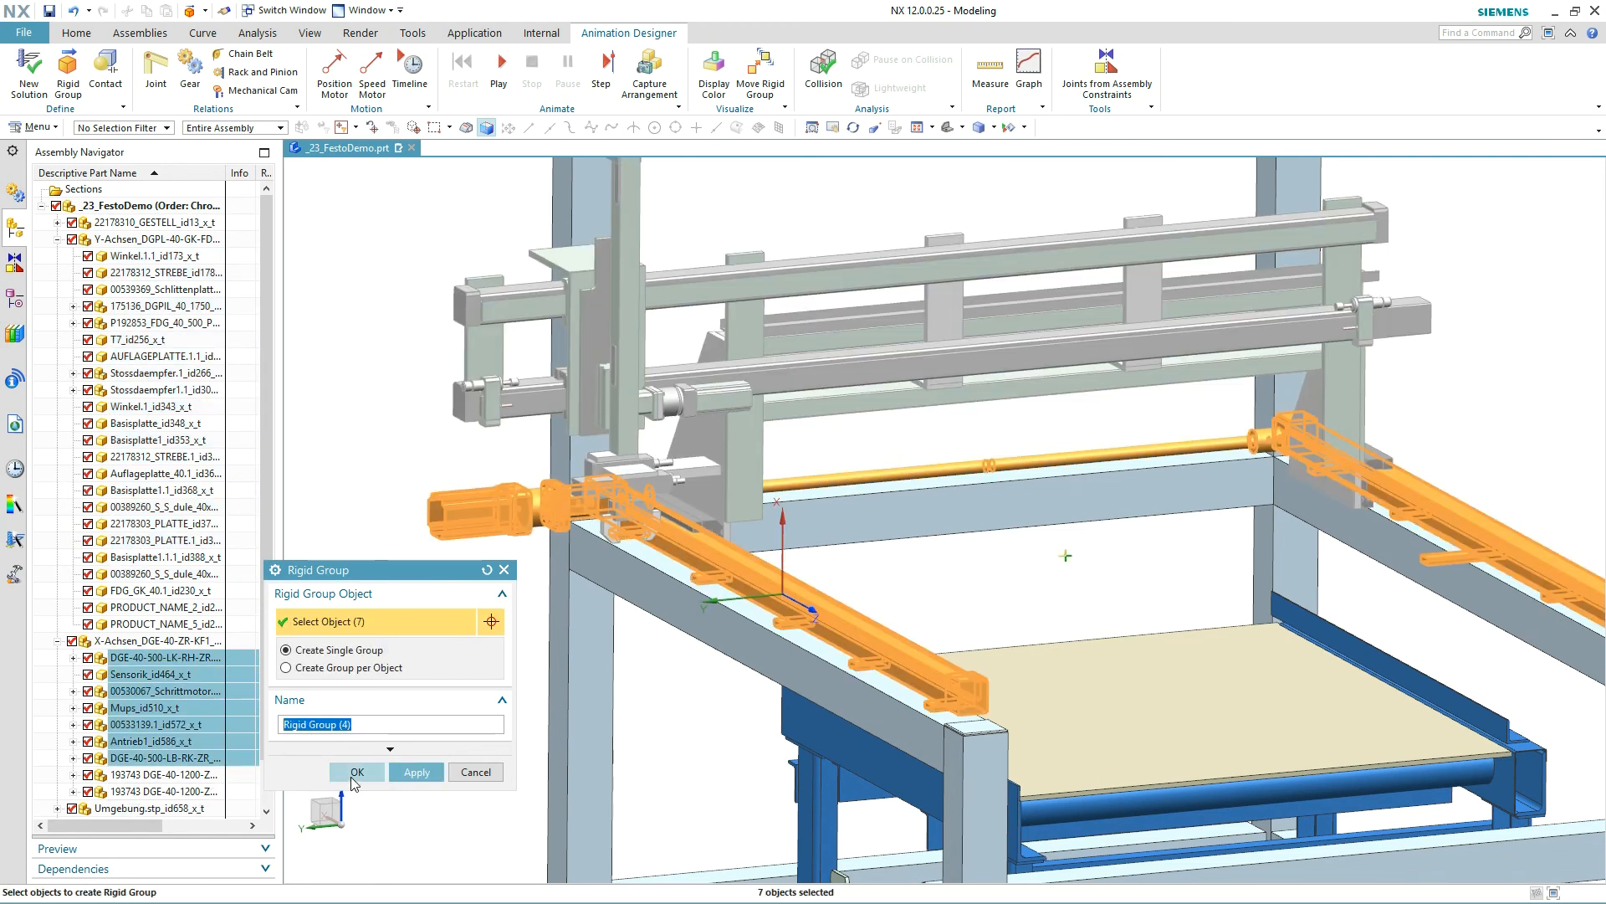
left_click(357, 771)
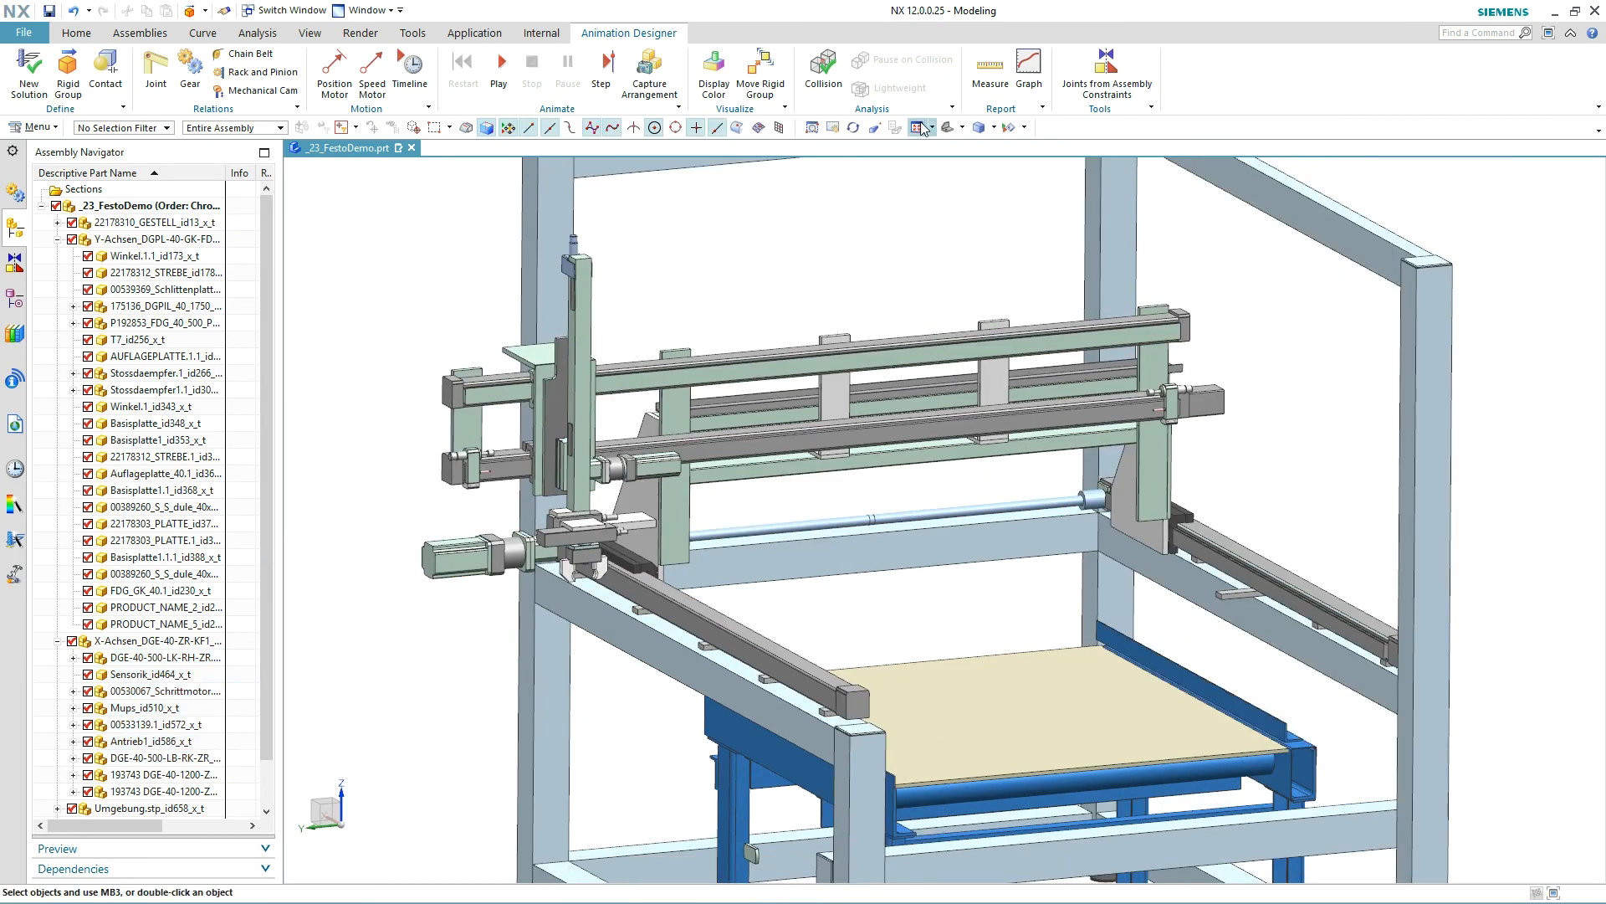
- Apply Display Color so the four rigid groups each show a distinct colour, viewing the result
left_click(17, 190)
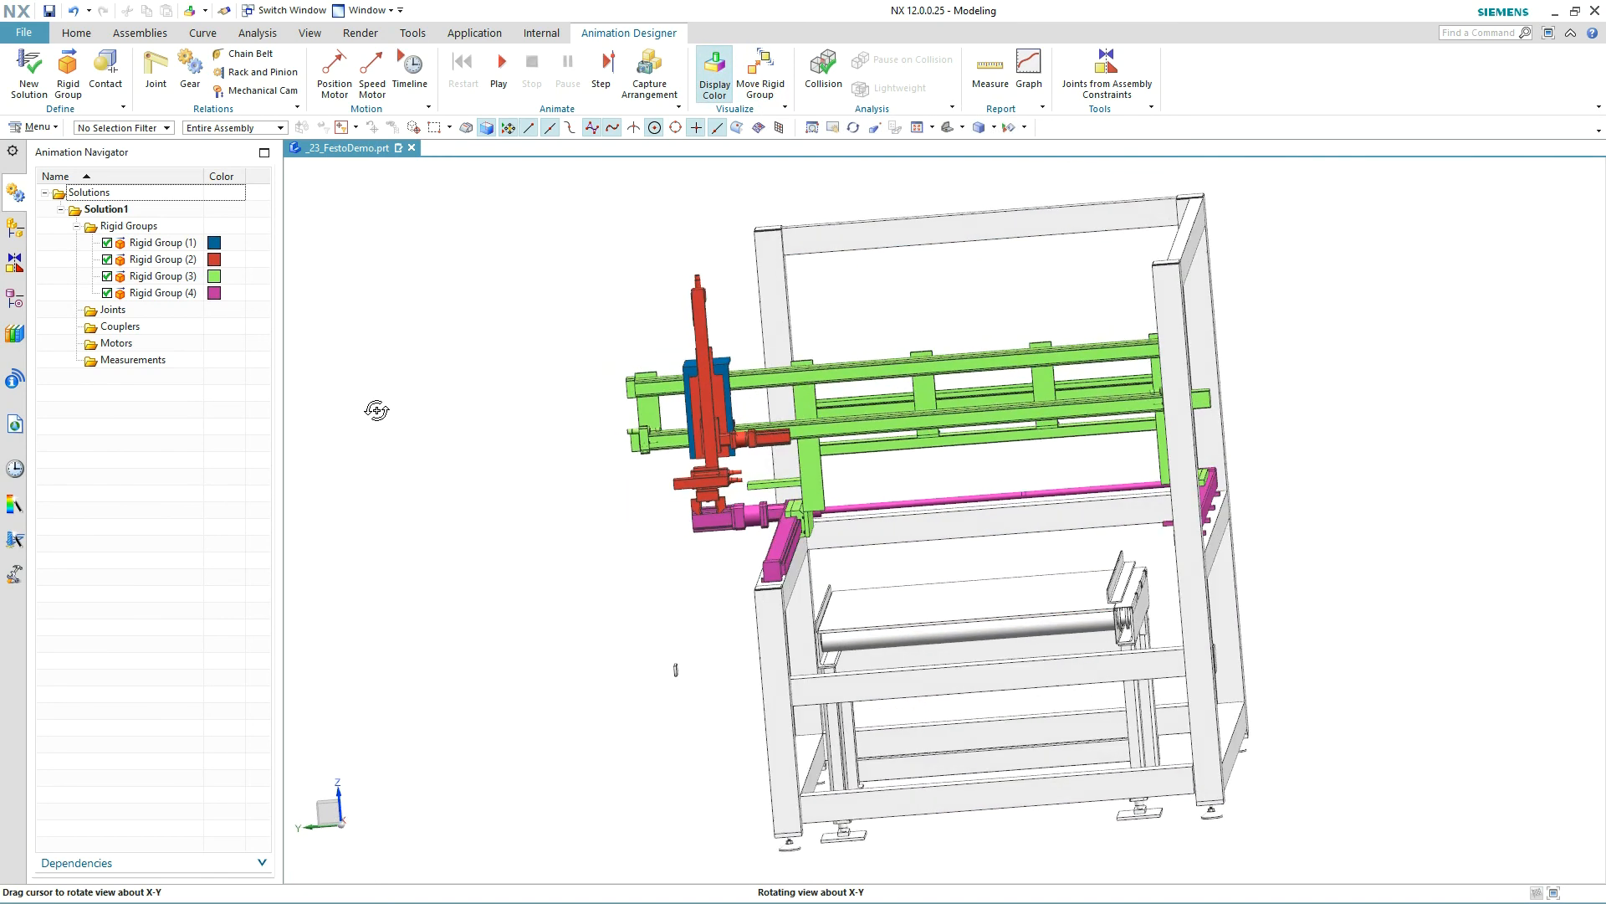
left_click_drag(376, 410, 422, 417)
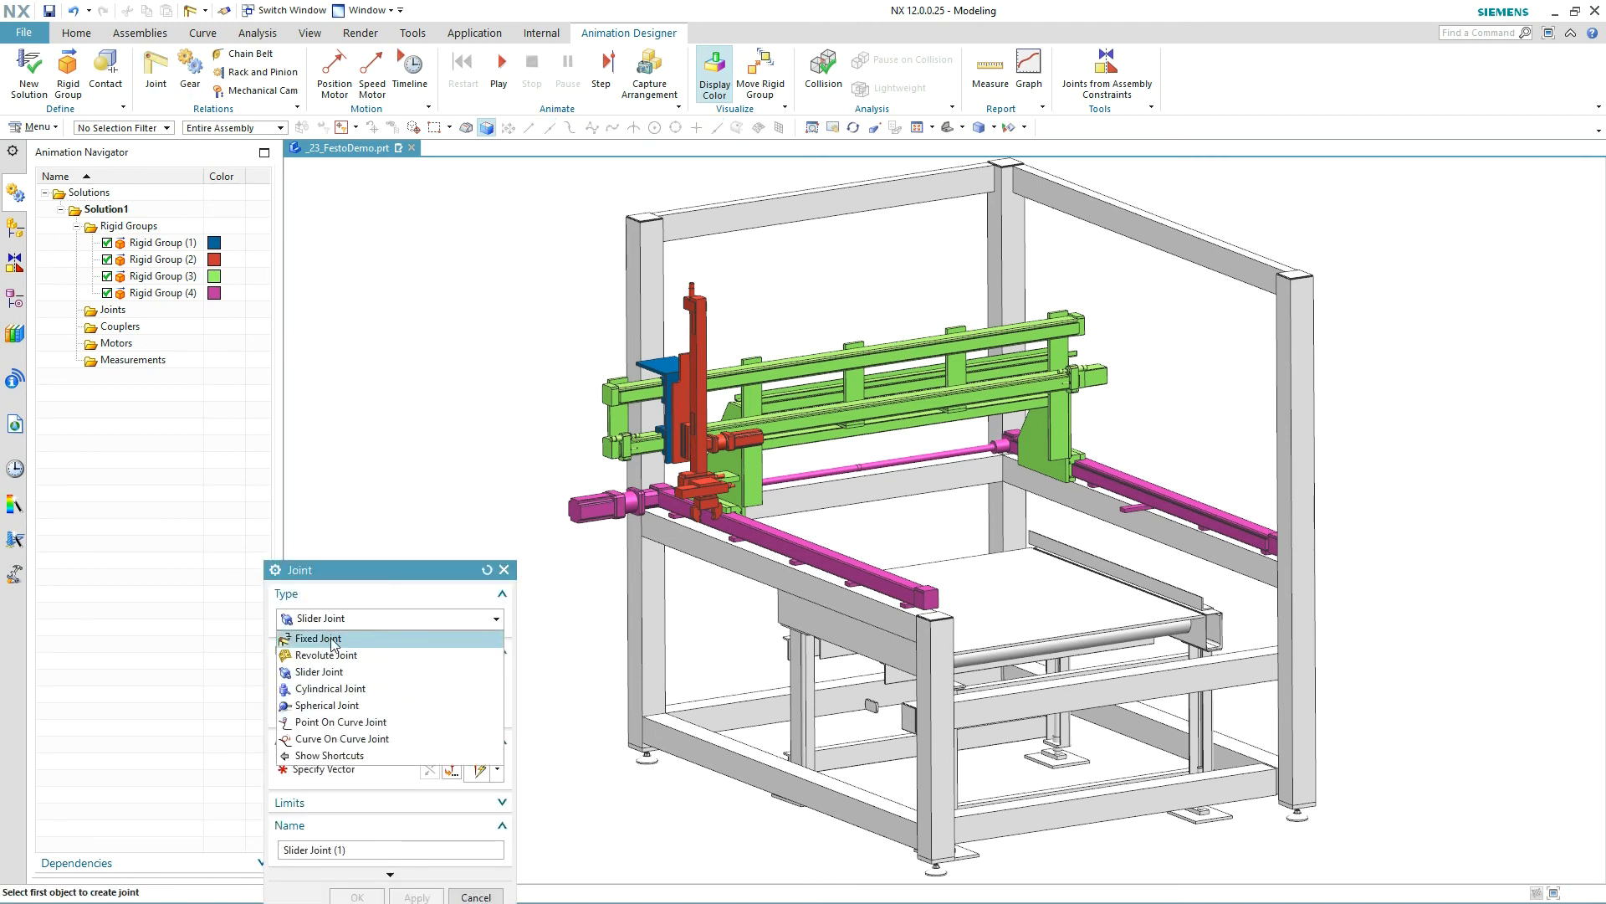
- Create a fixed joint, then a slider joint along the X direction for the first group
left_click(320, 637)
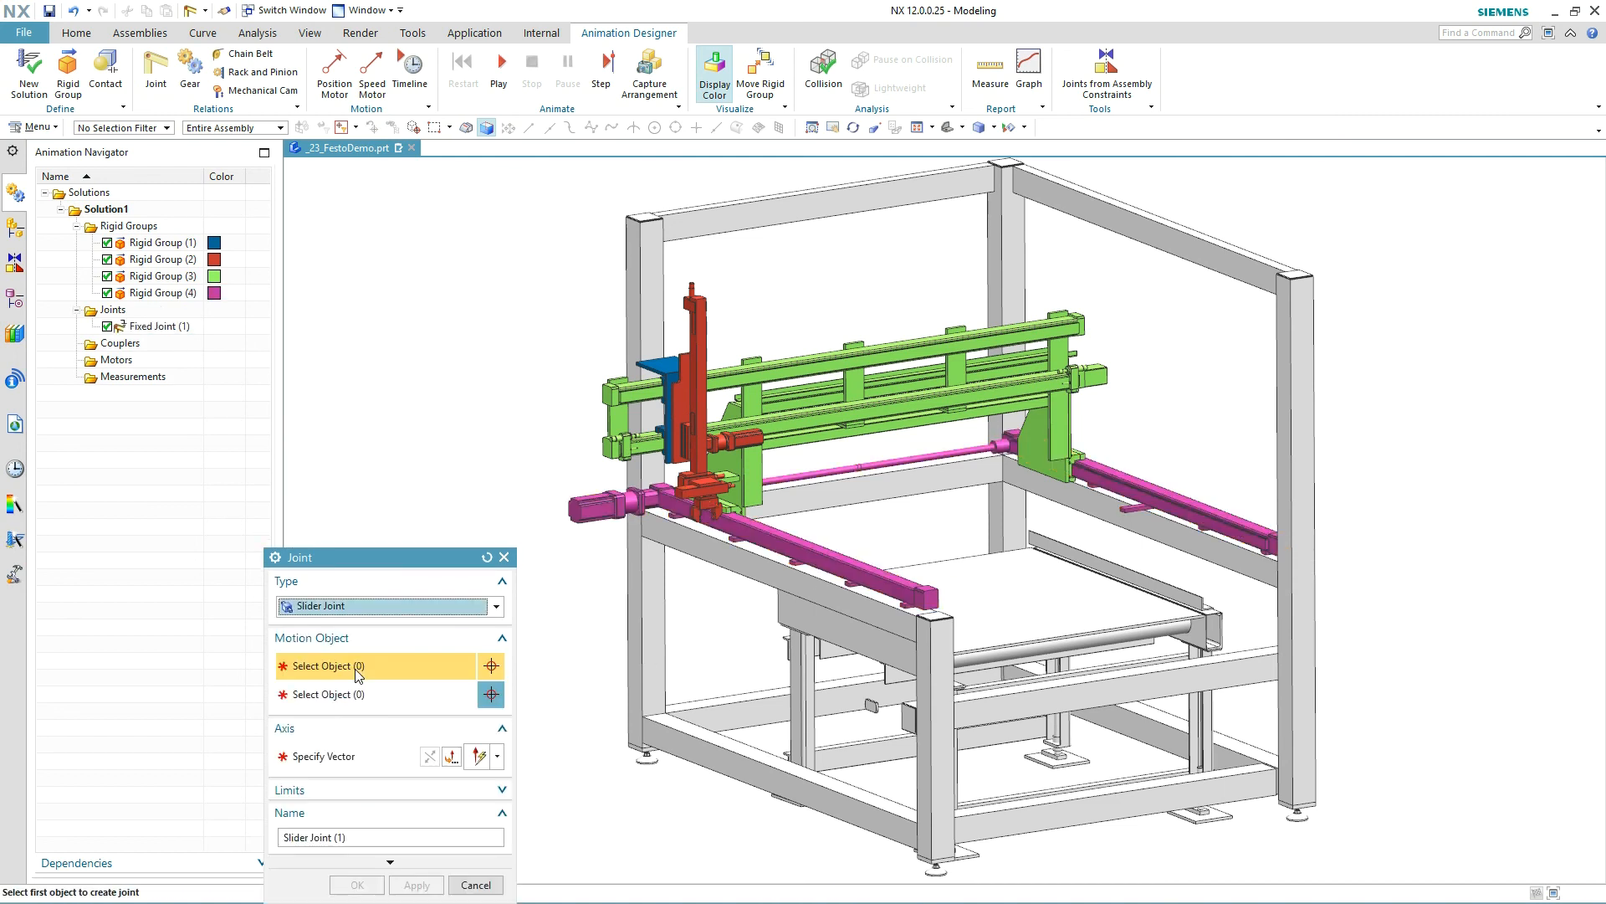
left_click(968, 424)
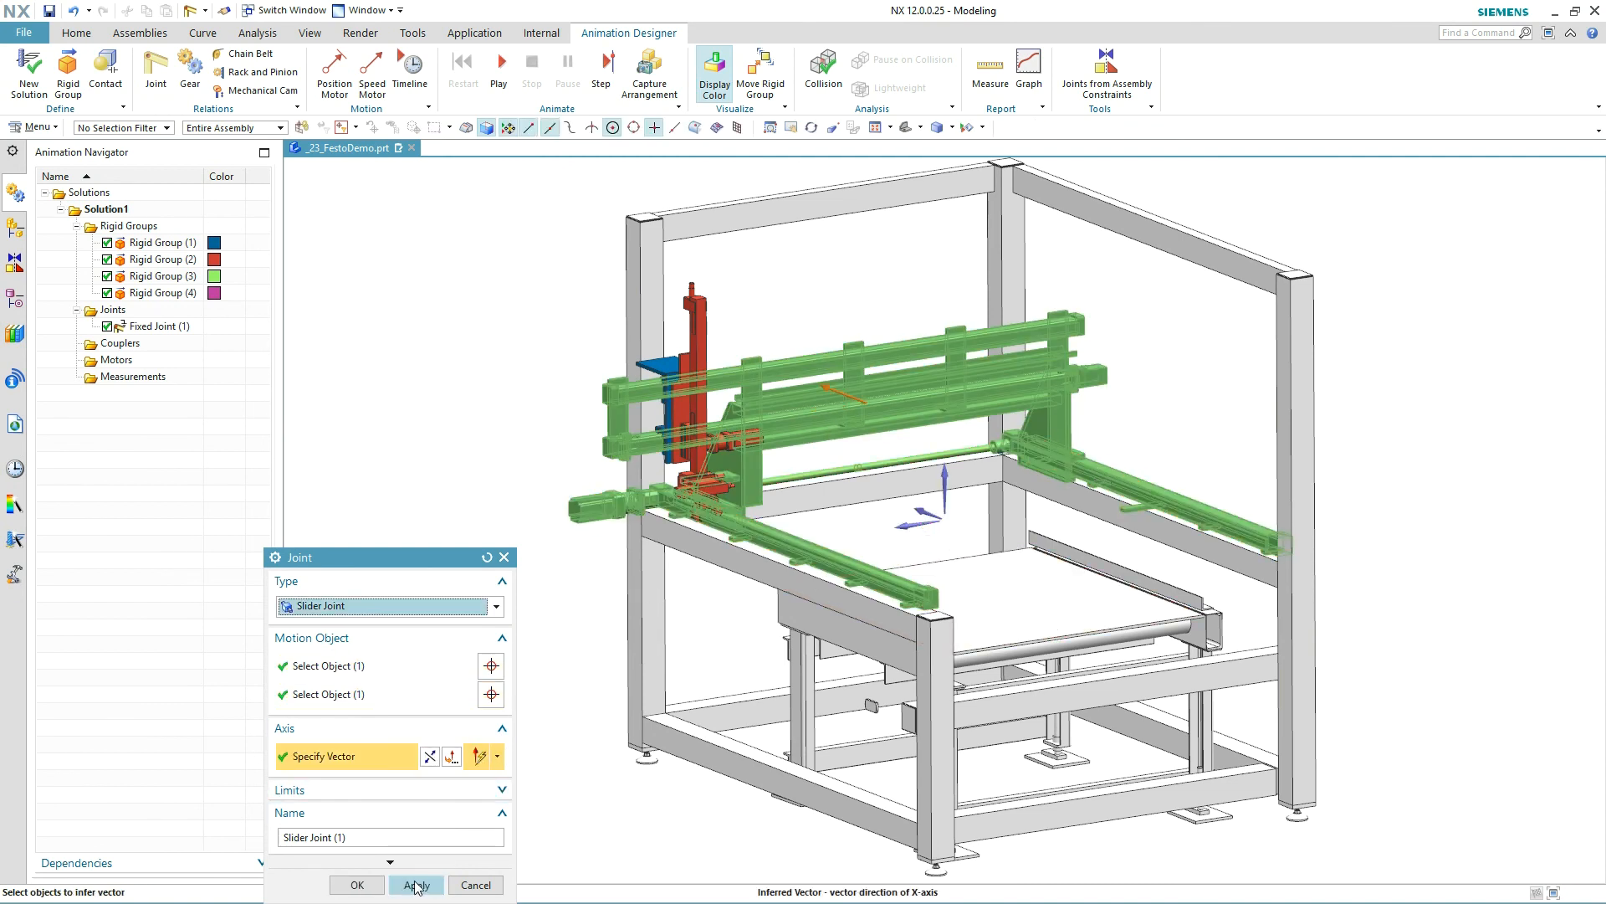
left_click(417, 884)
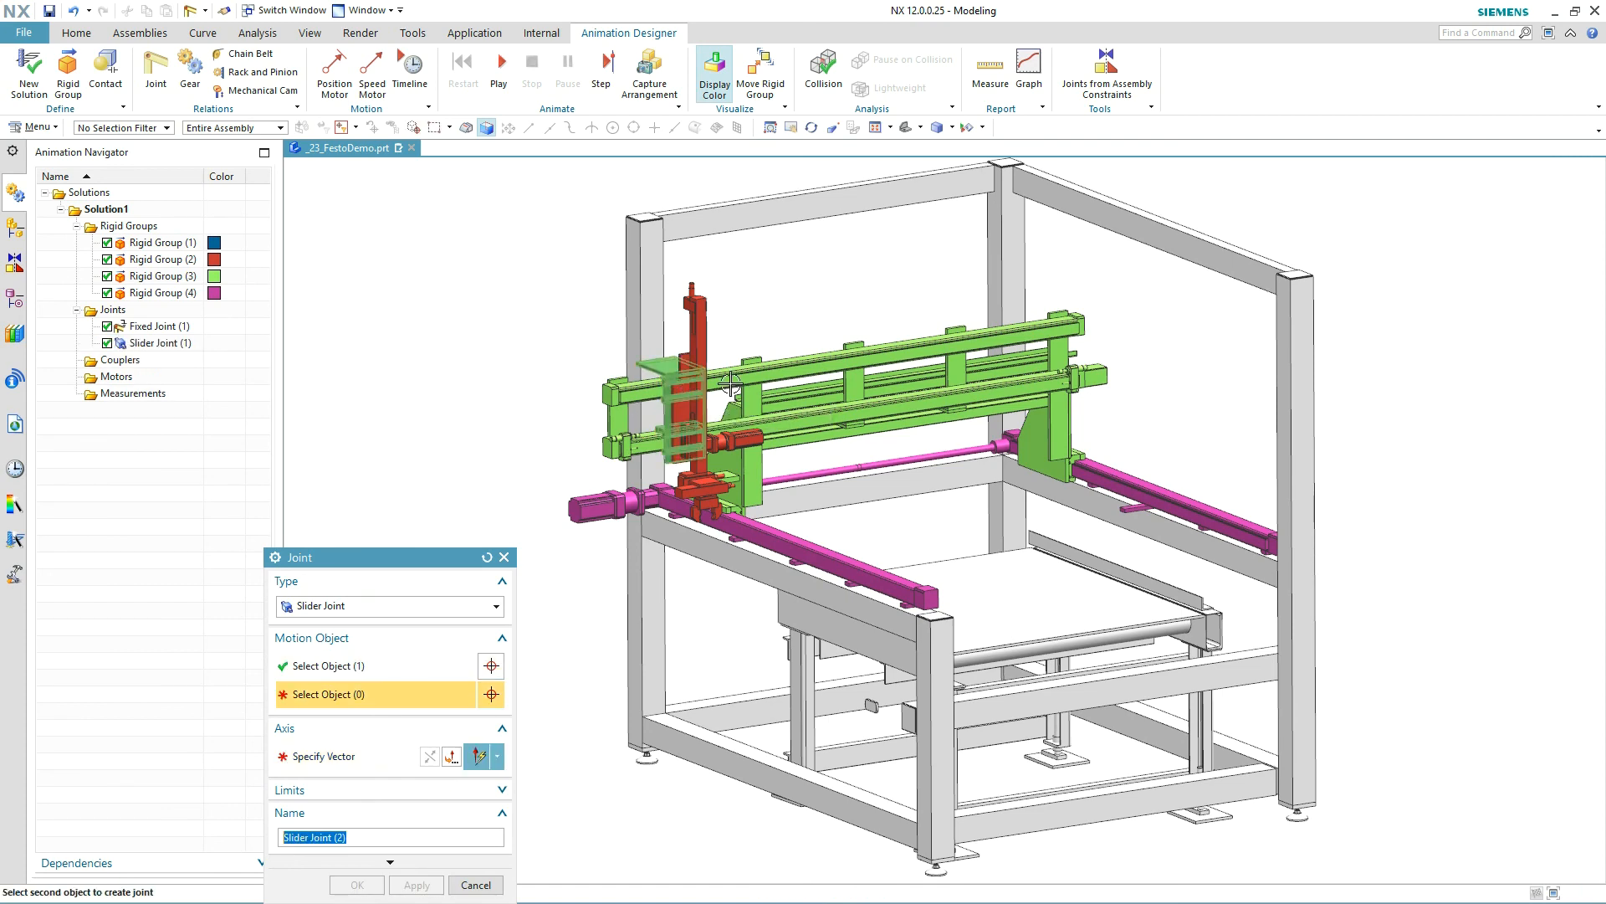
- Add slider joints along the Y and Z directions for the remaining groups and finish
left_click(763, 368)
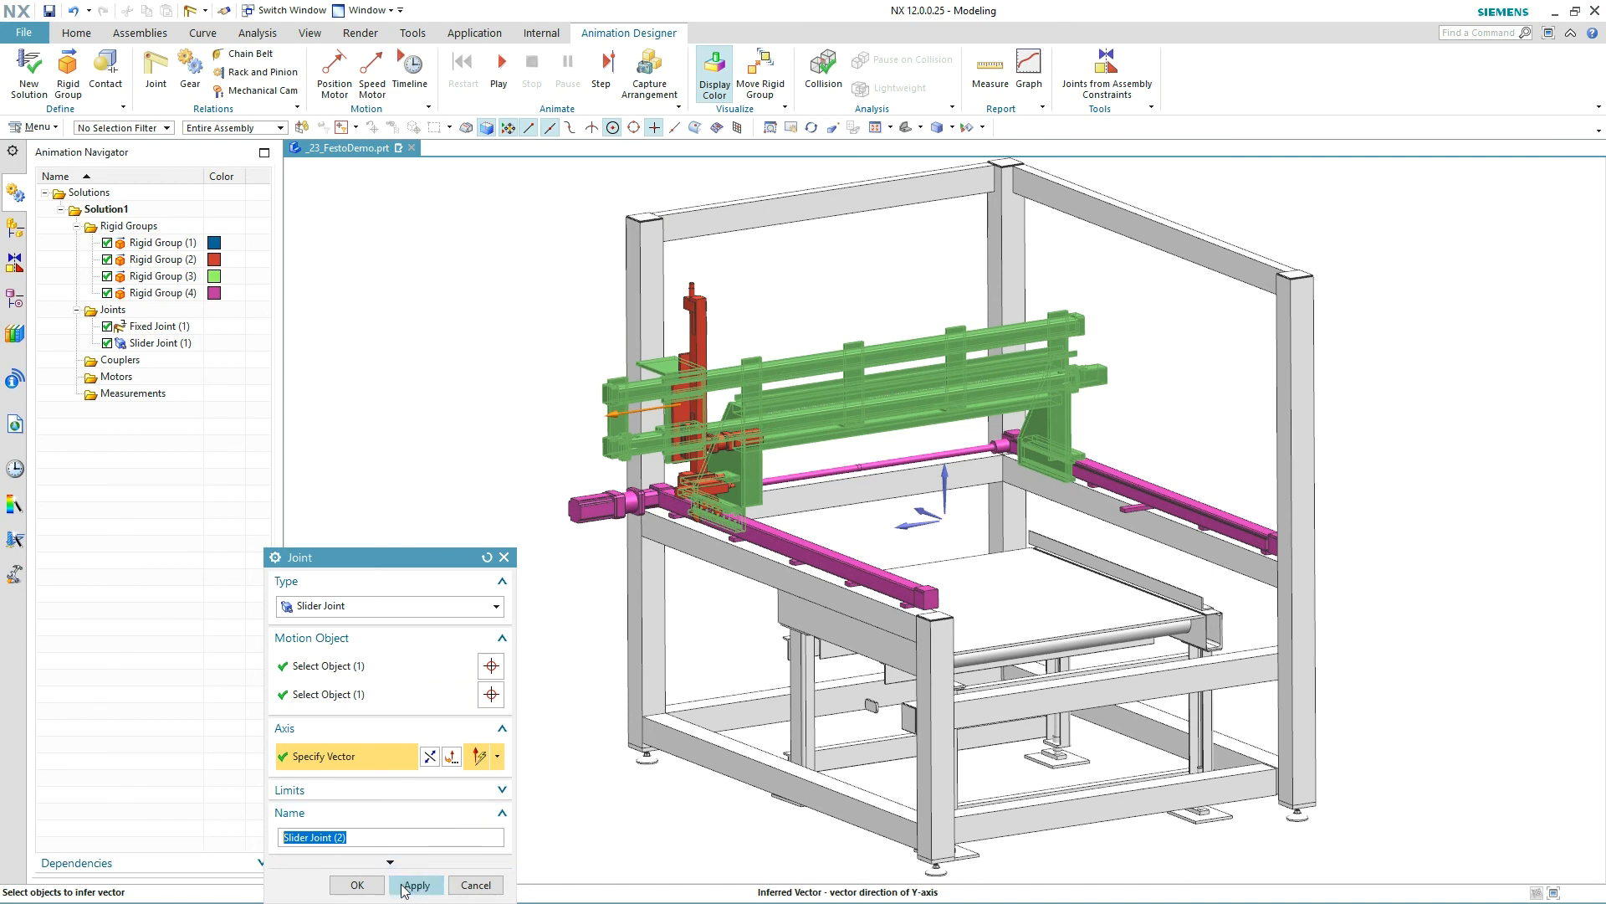
left_click(416, 884)
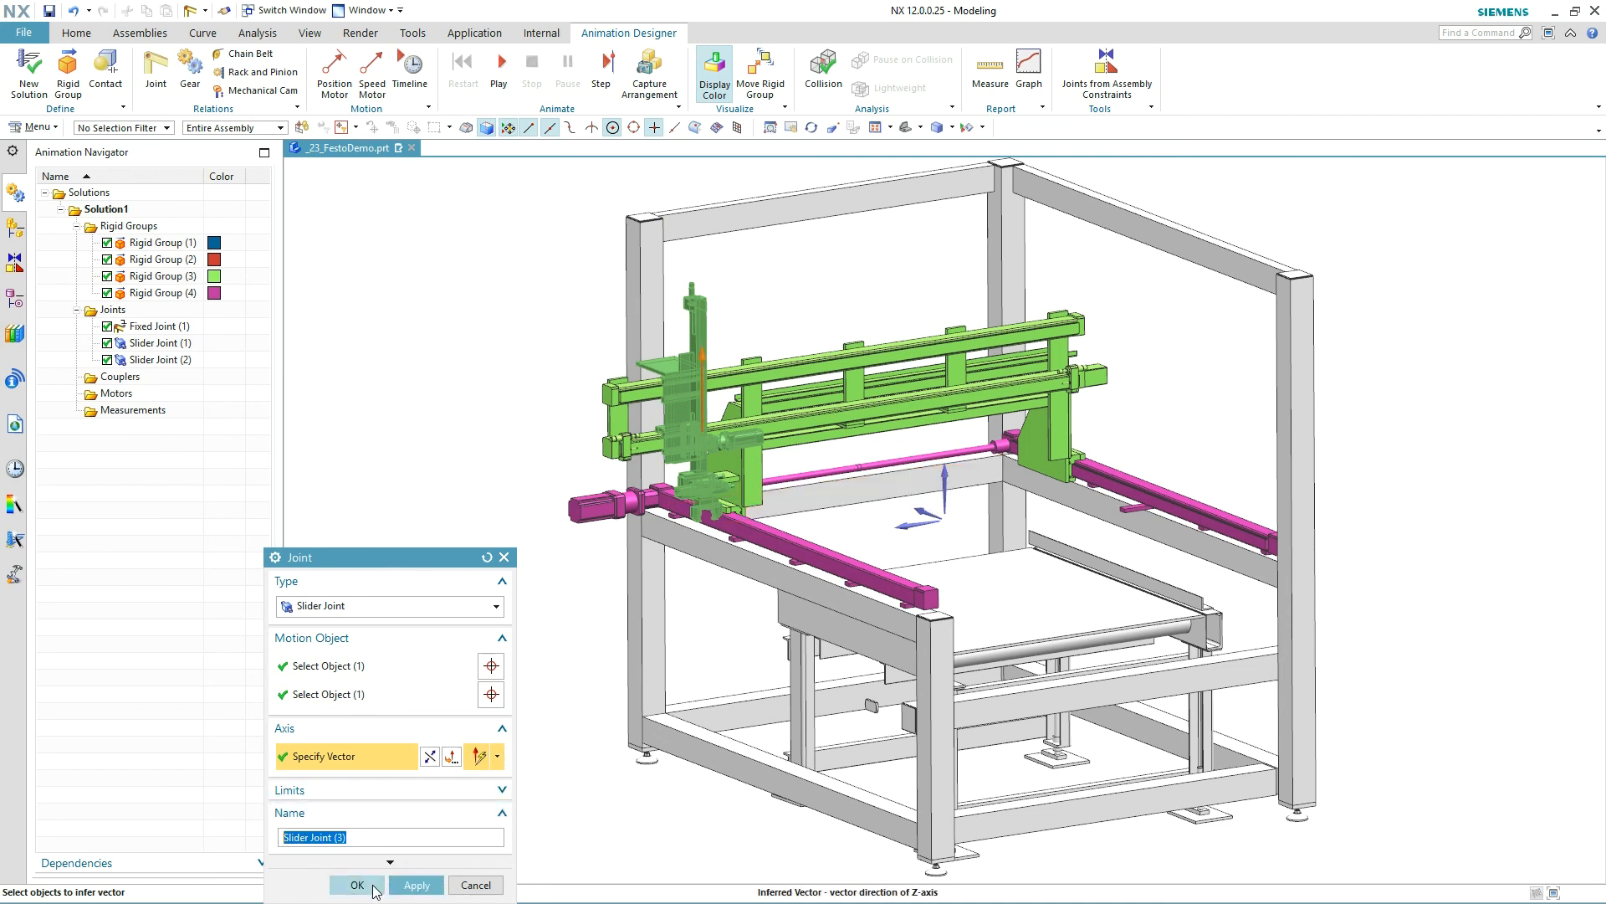
left_click(356, 884)
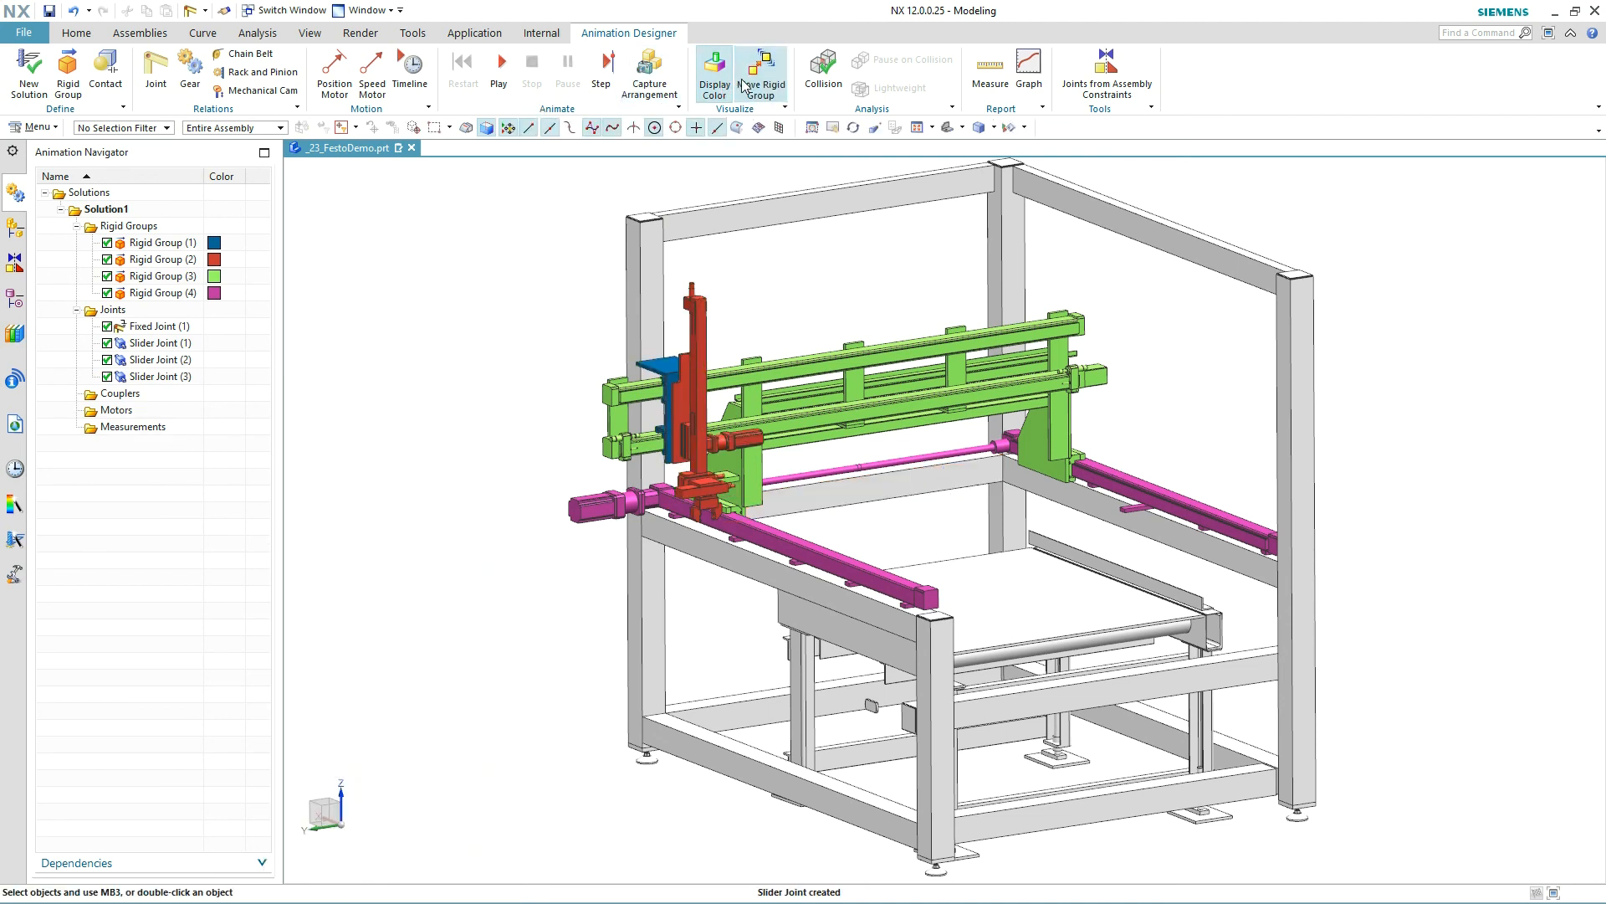
- Test the joints by dragging the gantry along its slide directions, then close the move tool
left_click(761, 72)
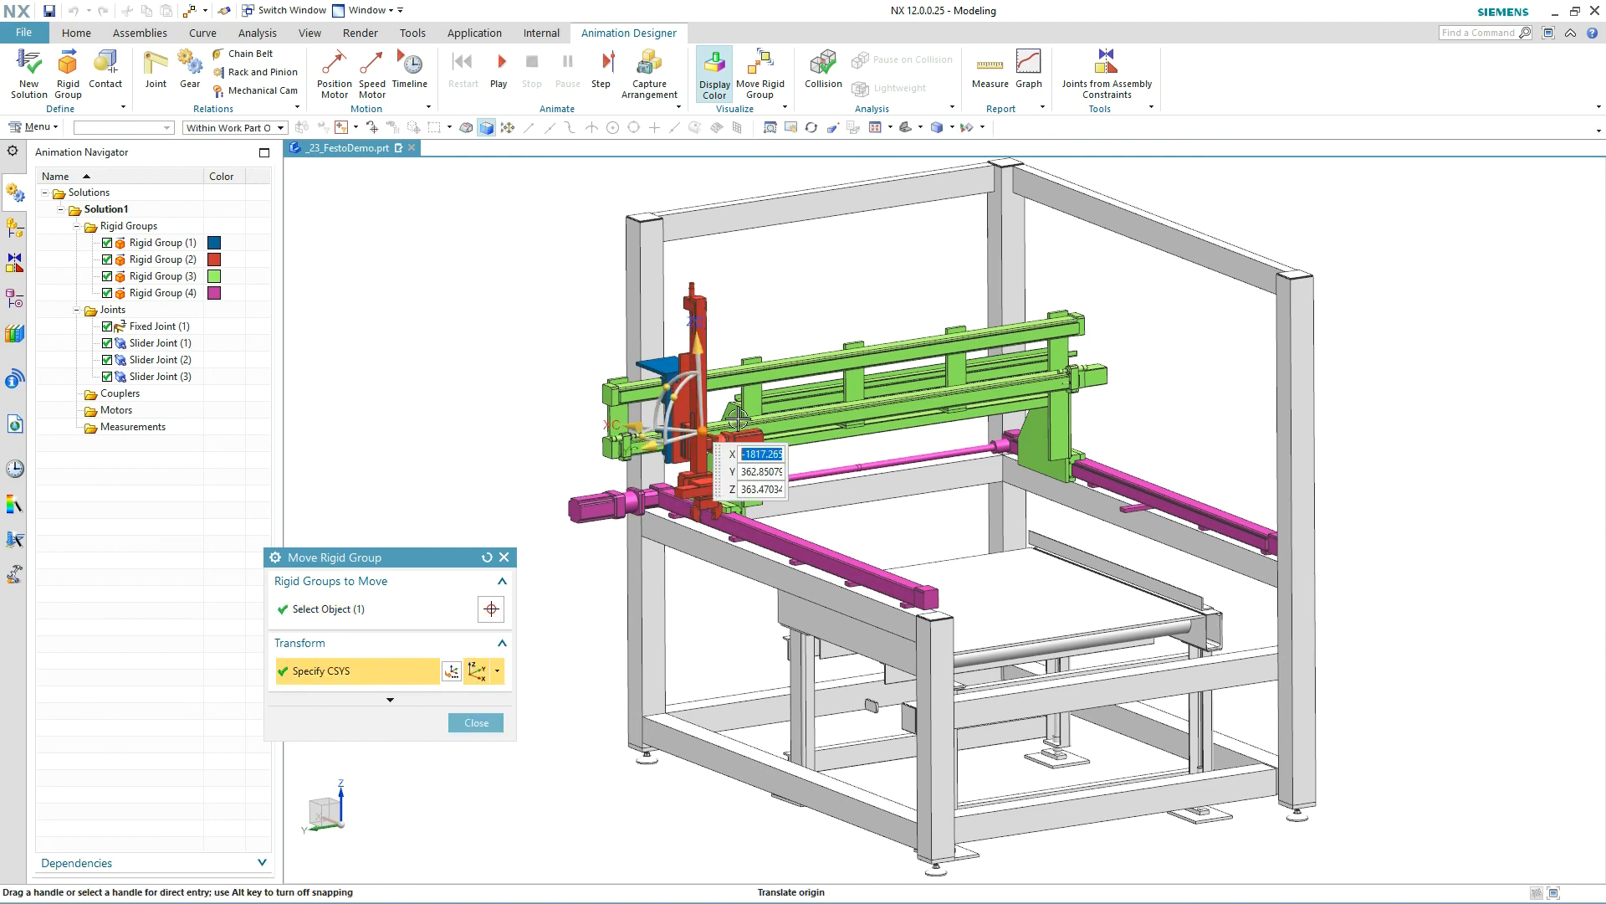
left_click_drag(728, 415, 860, 492)
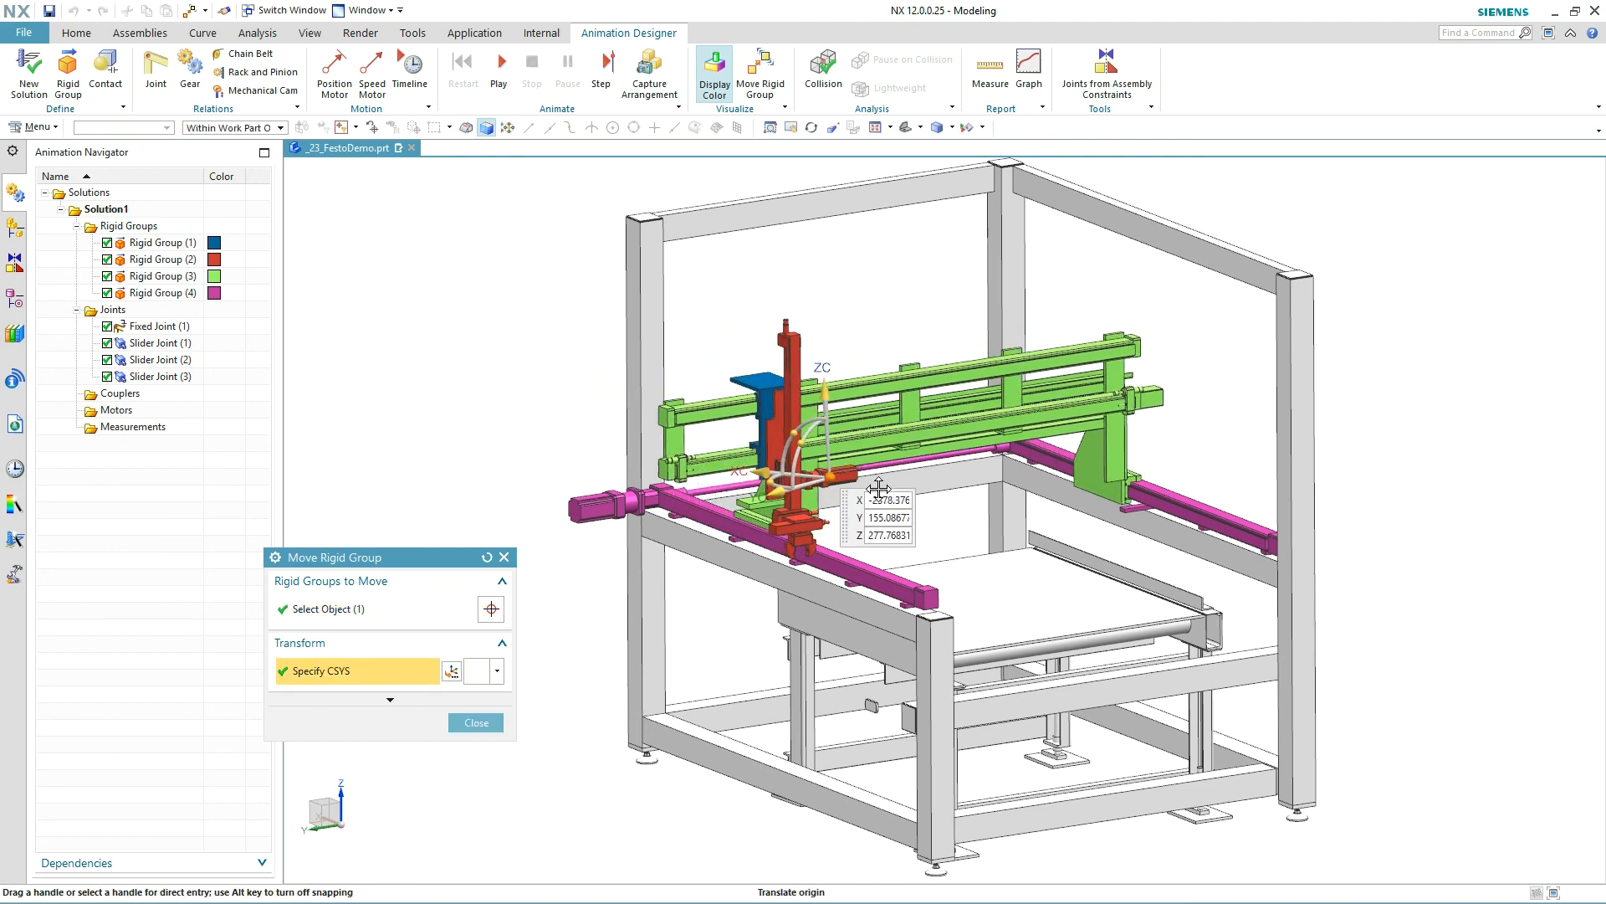
left_click_drag(878, 487, 947, 499)
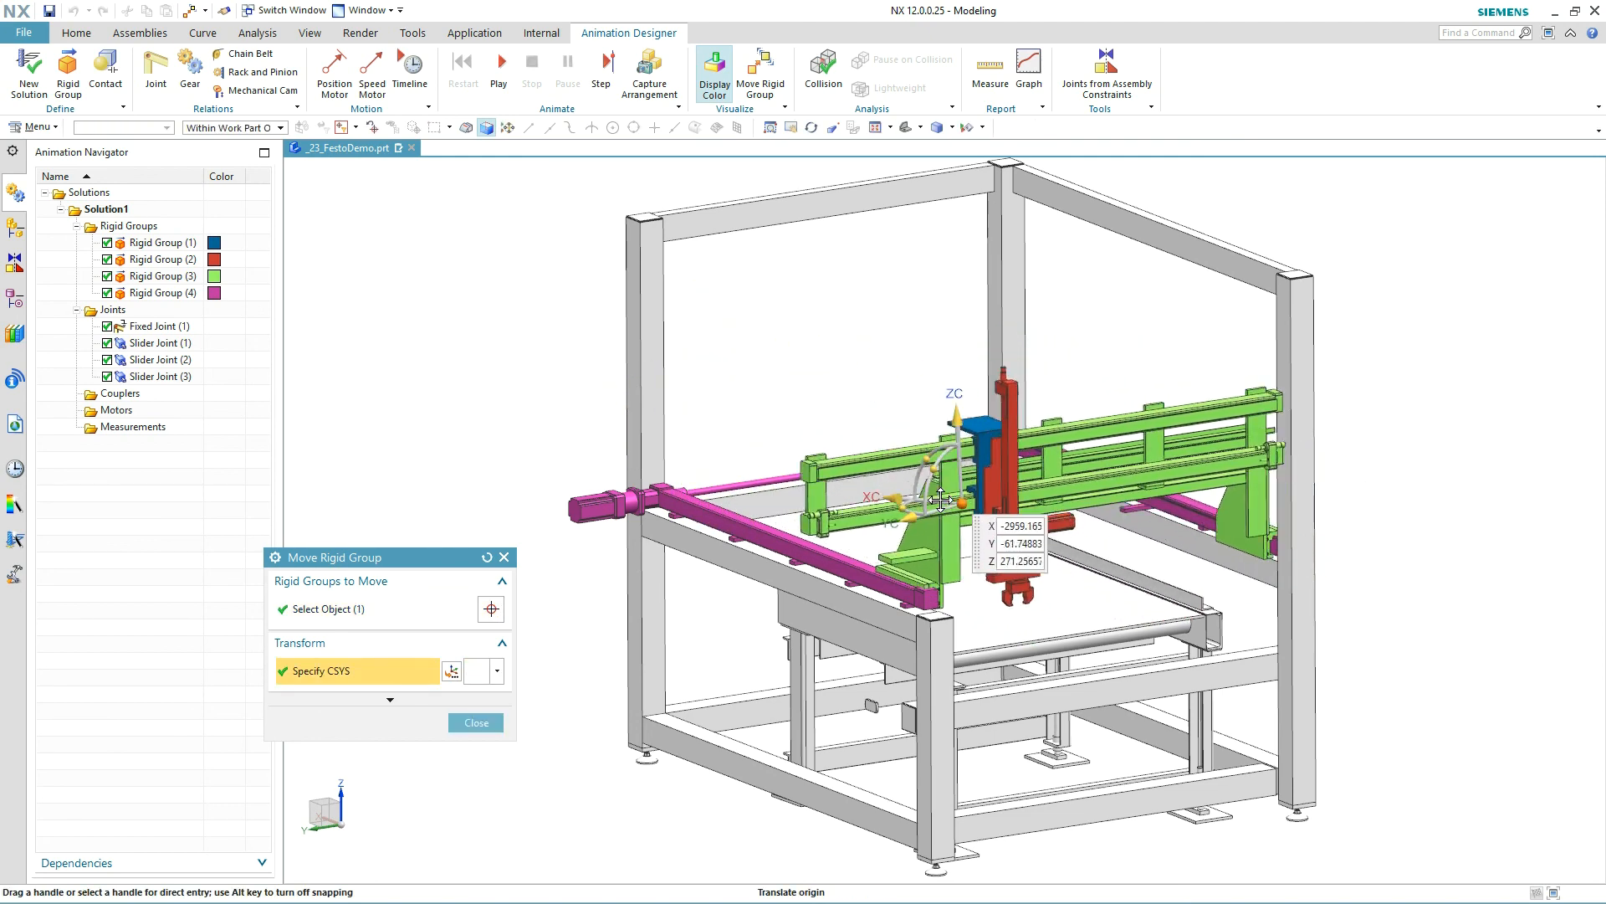
left_click_drag(940, 499, 748, 356)
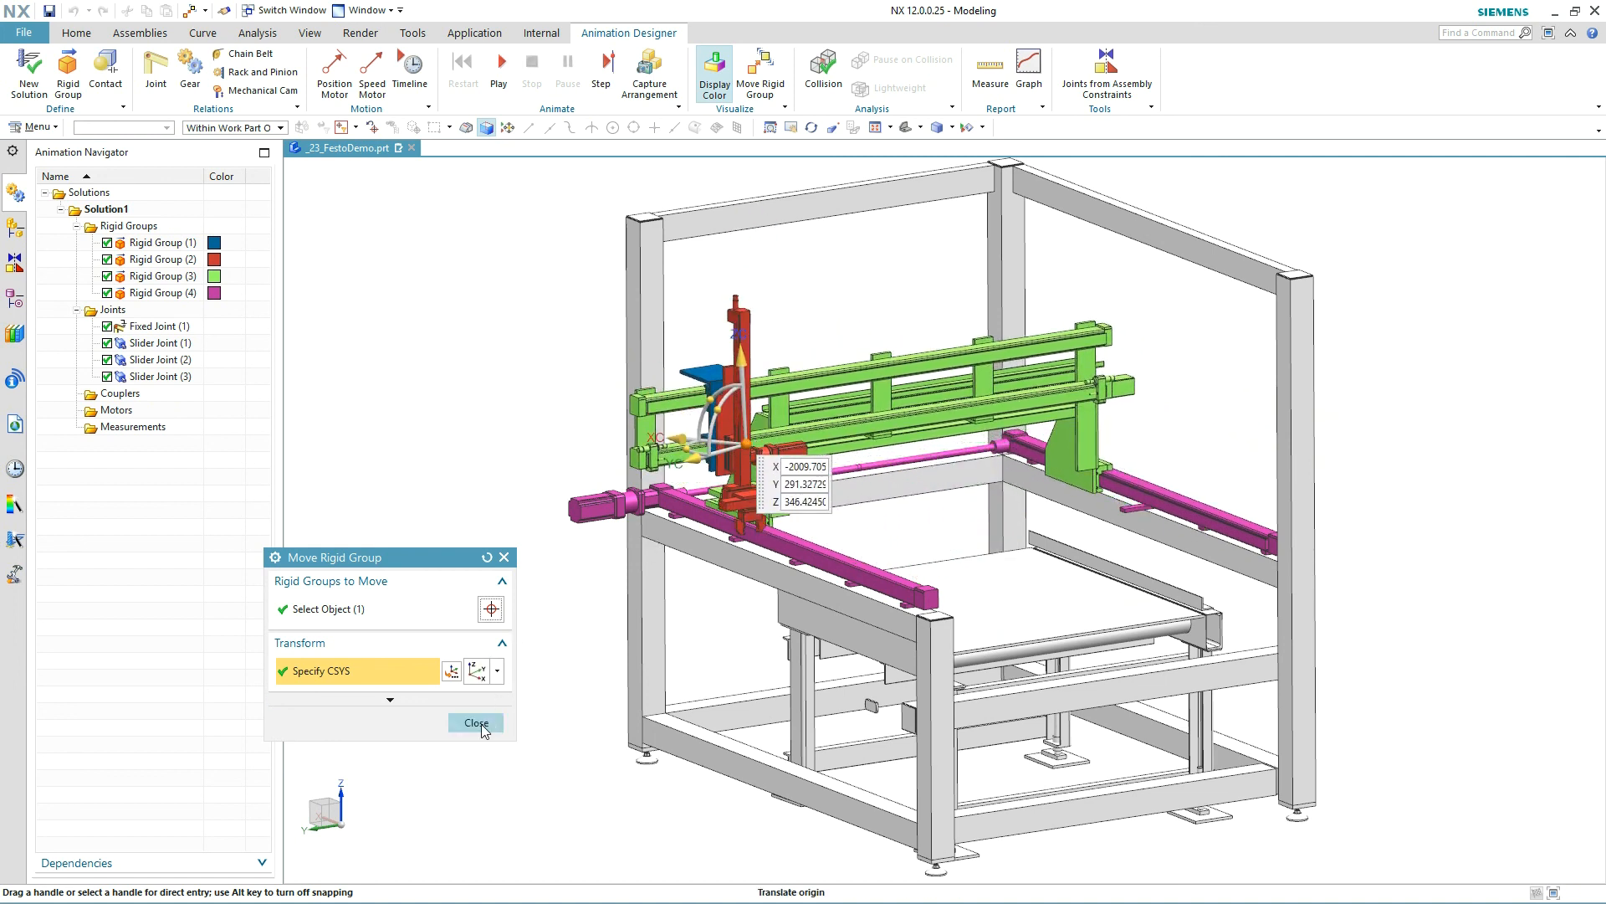
left_click(474, 723)
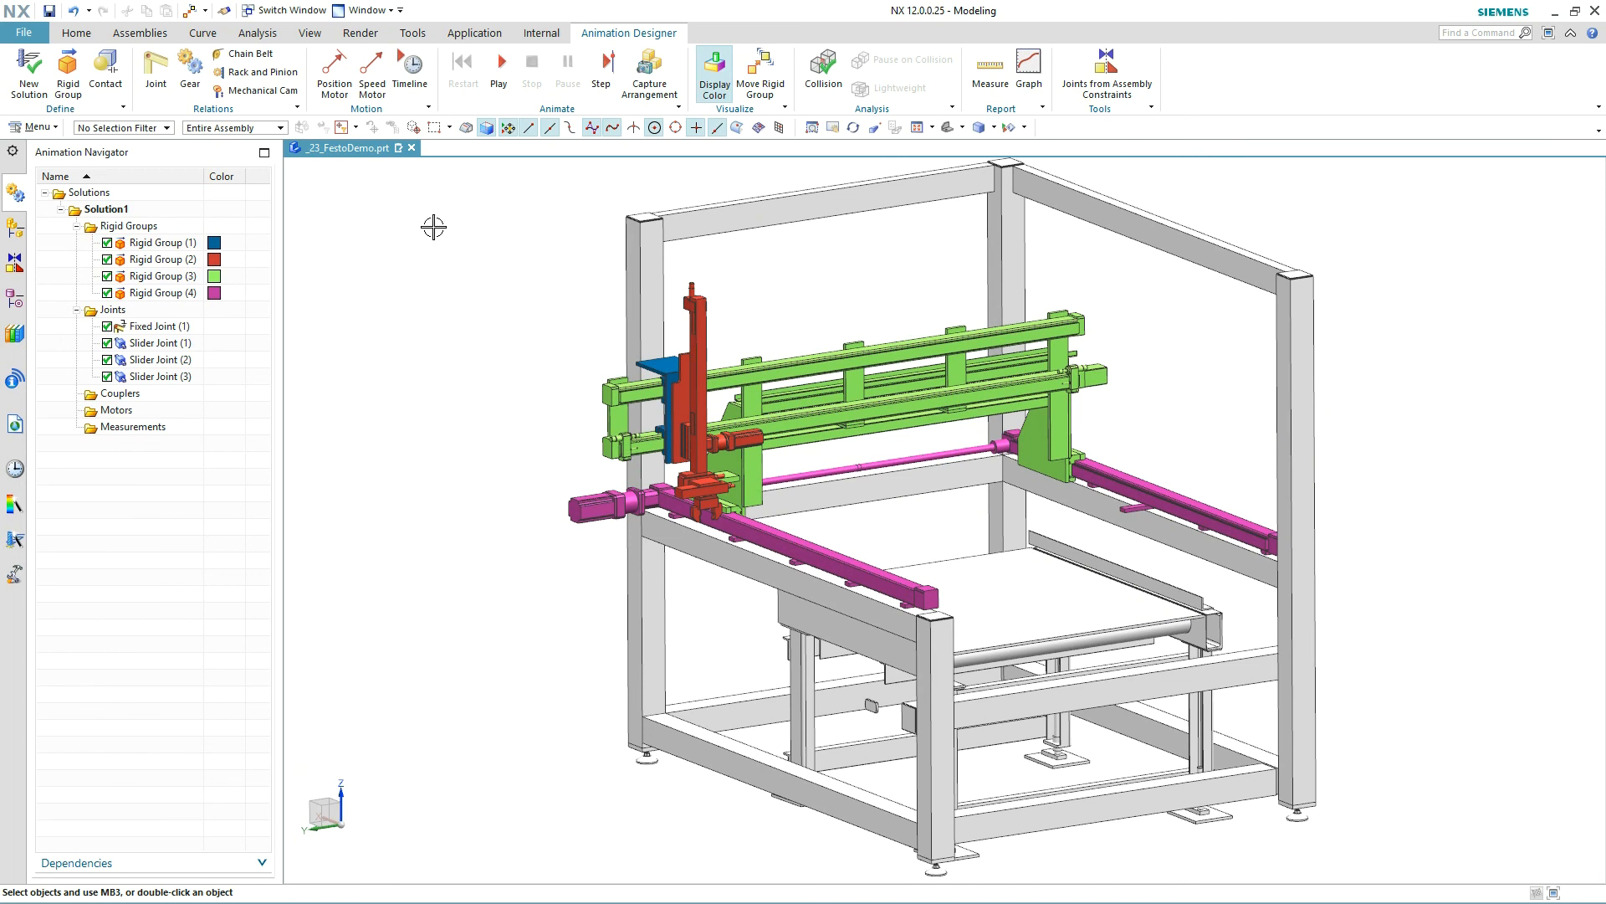
- Create a position motor on the first slider joint with distance 1000
left_click(332, 76)
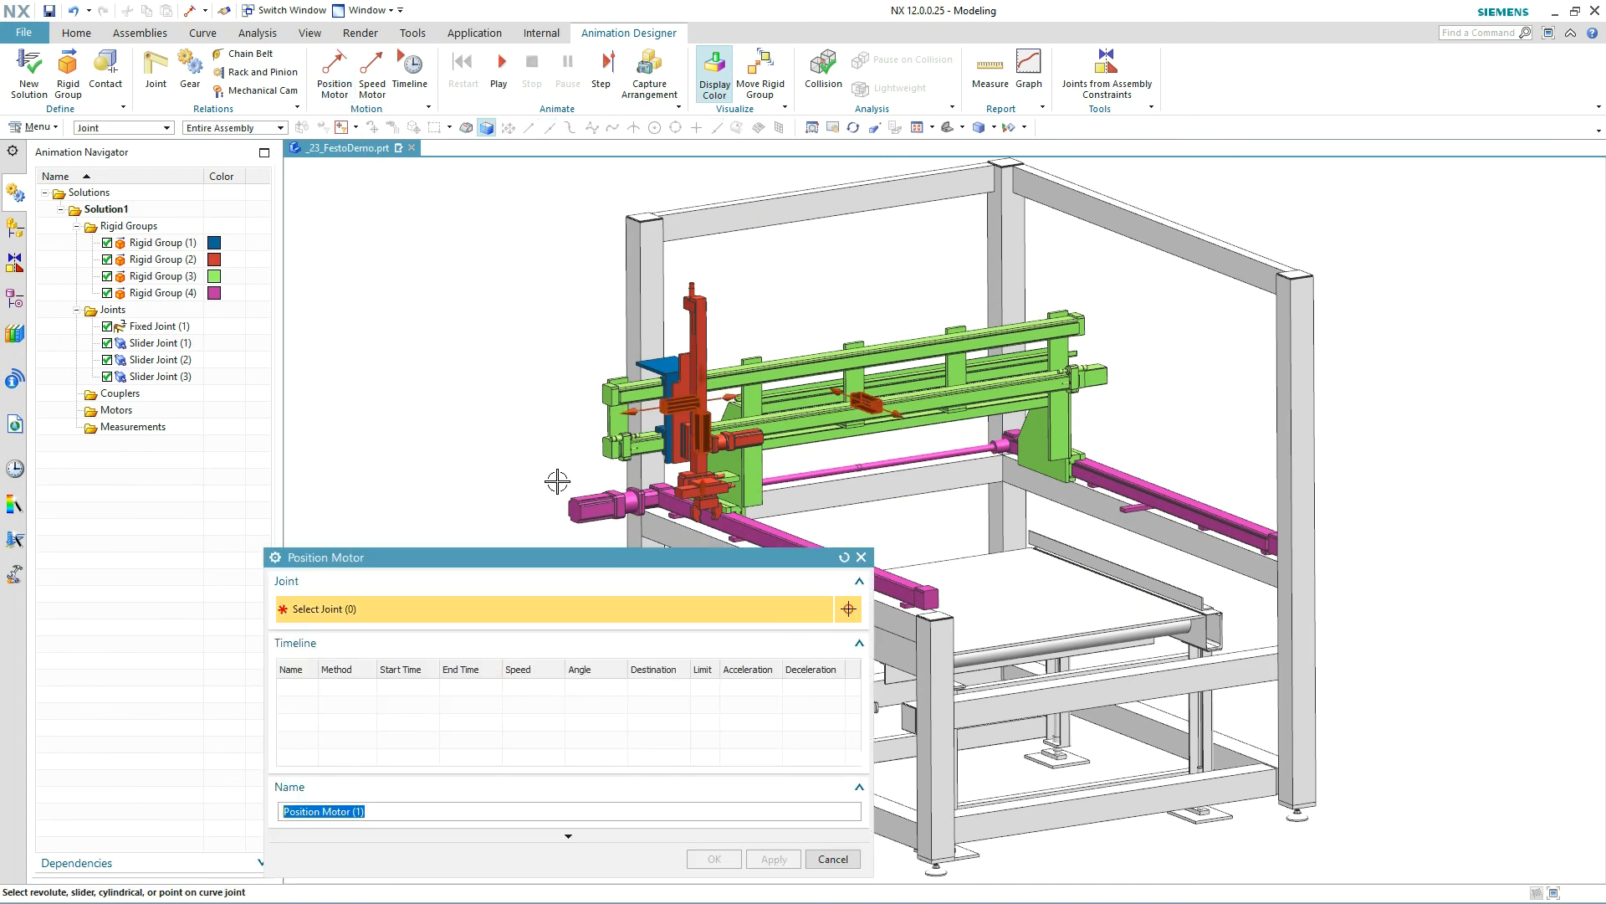
left_click_drag(328, 555, 174, 524)
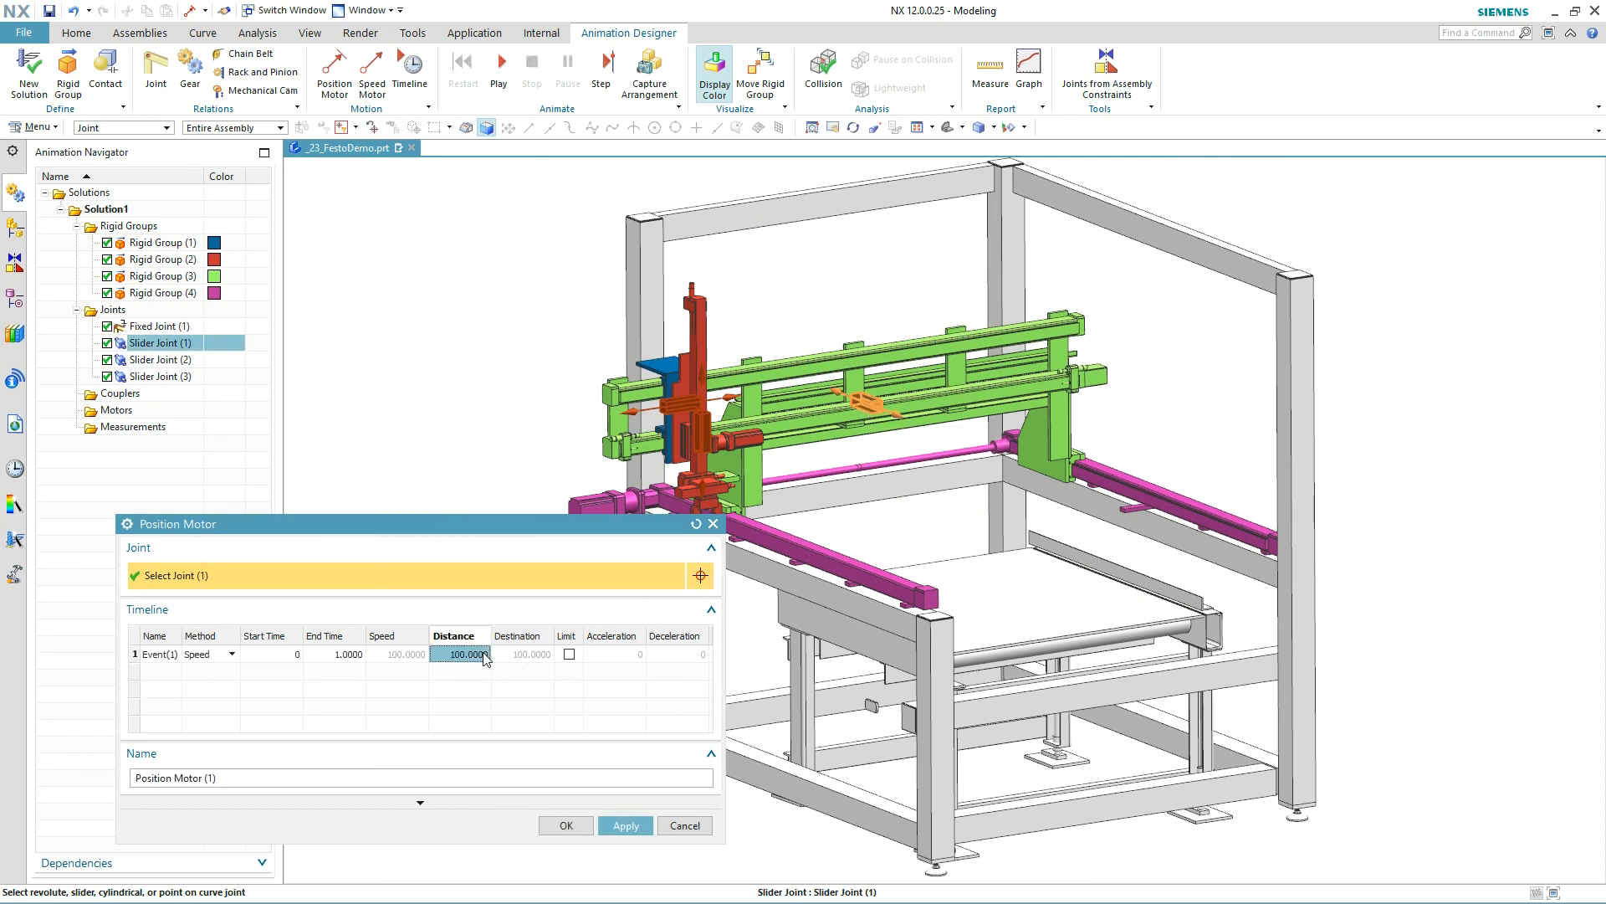
type("1000")
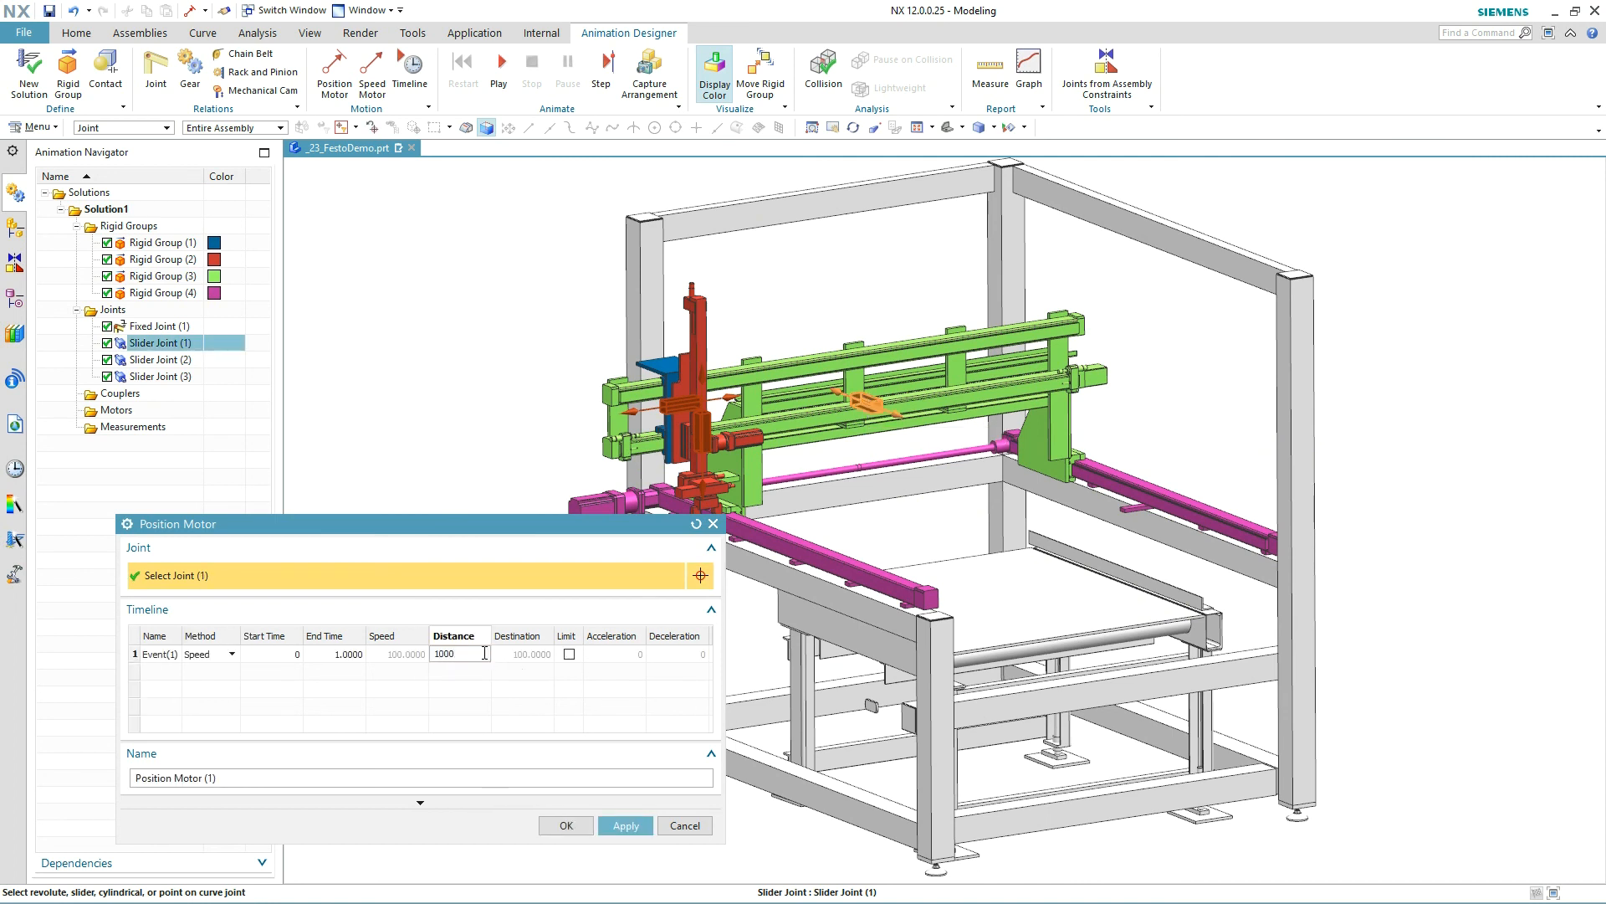
left_click(624, 825)
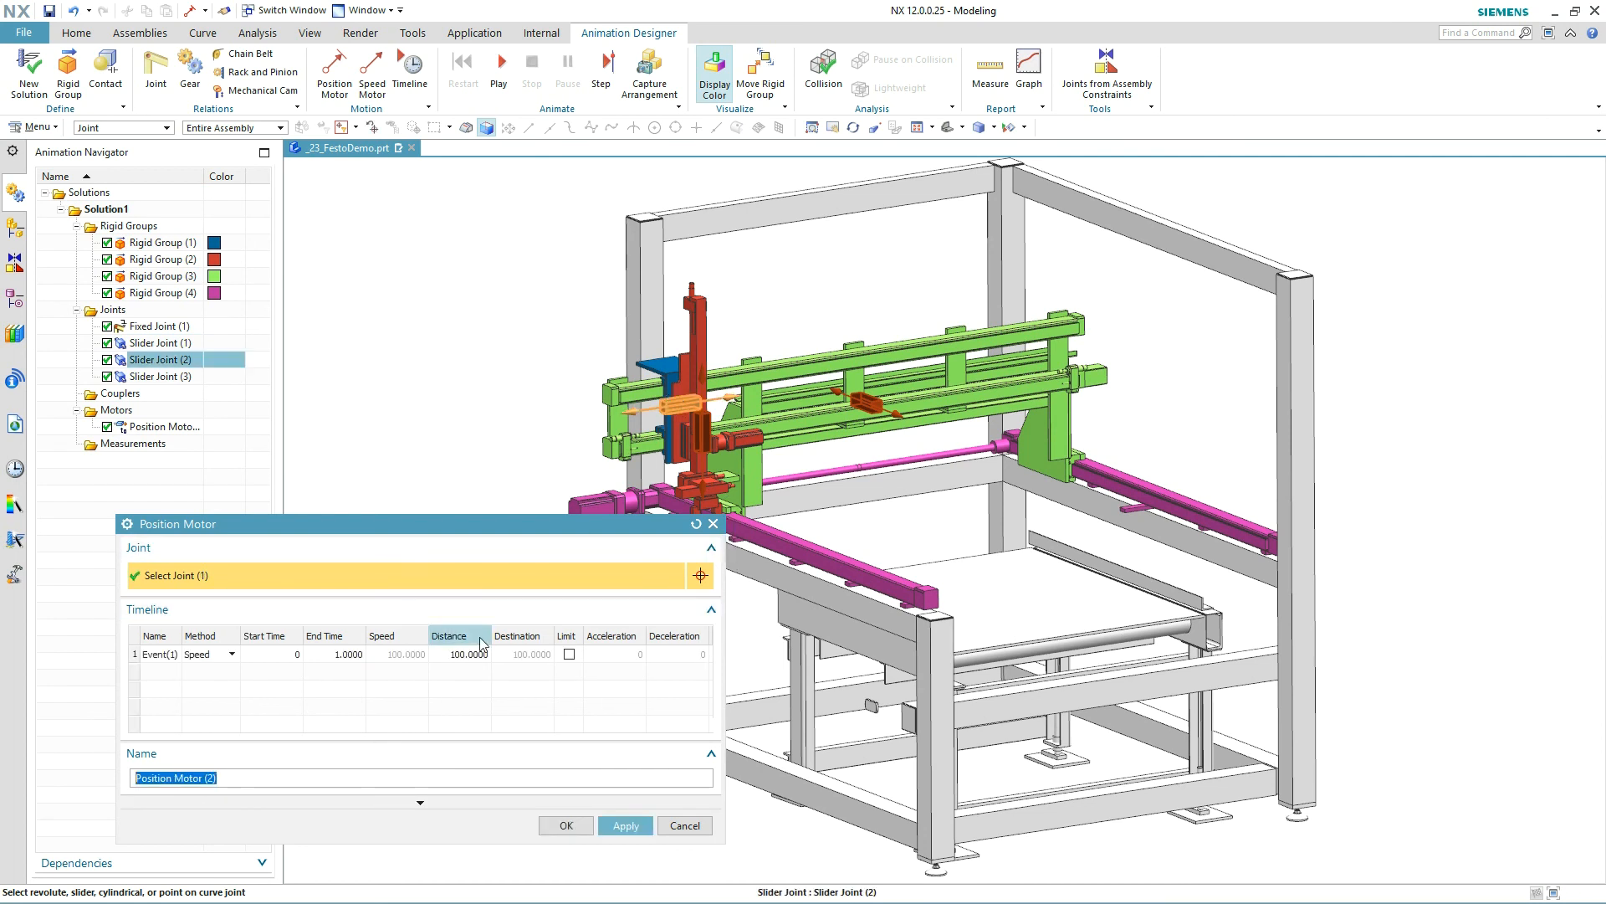
- Add a second motor with distance 1000 and a third on Slider Joint (3) with distance 350
left_click(522, 654)
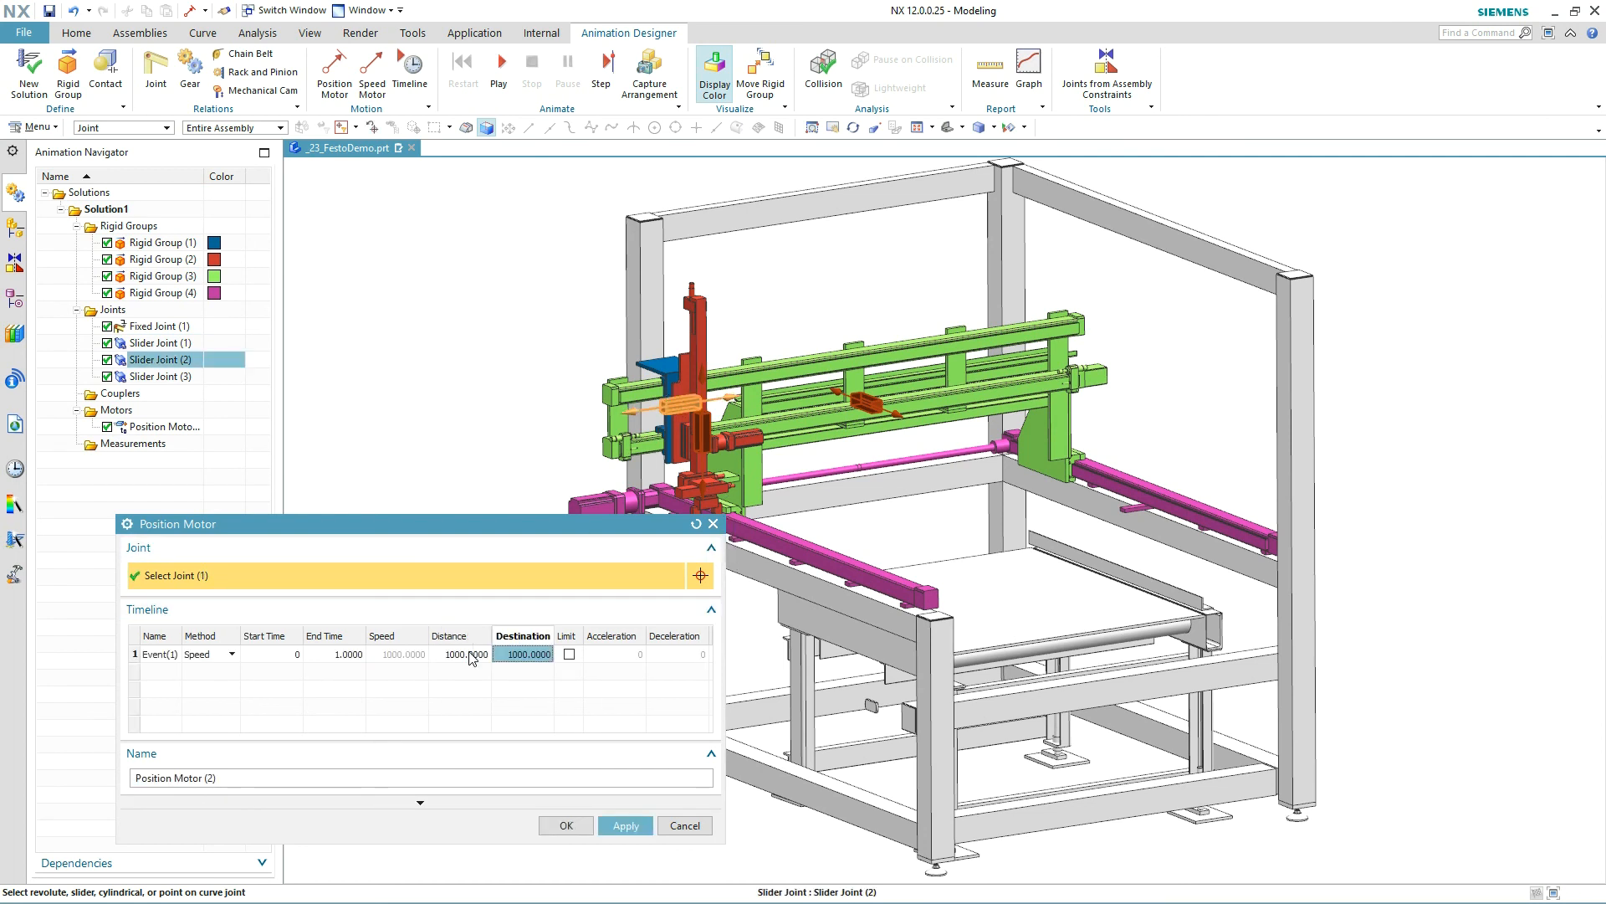
left_click(624, 825)
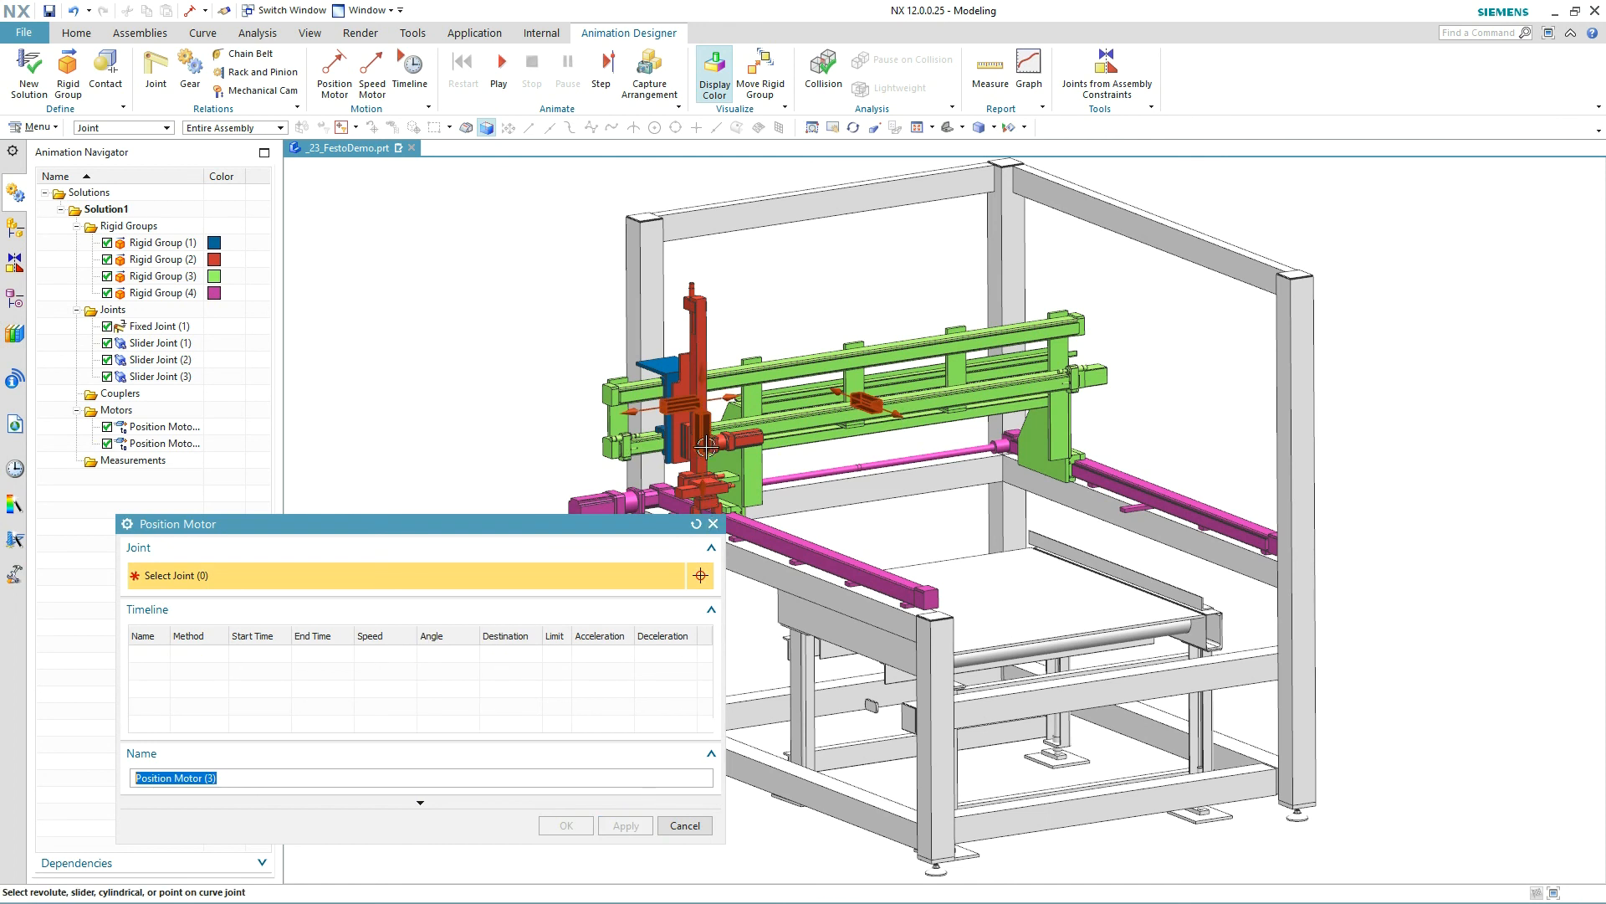
left_click(704, 448)
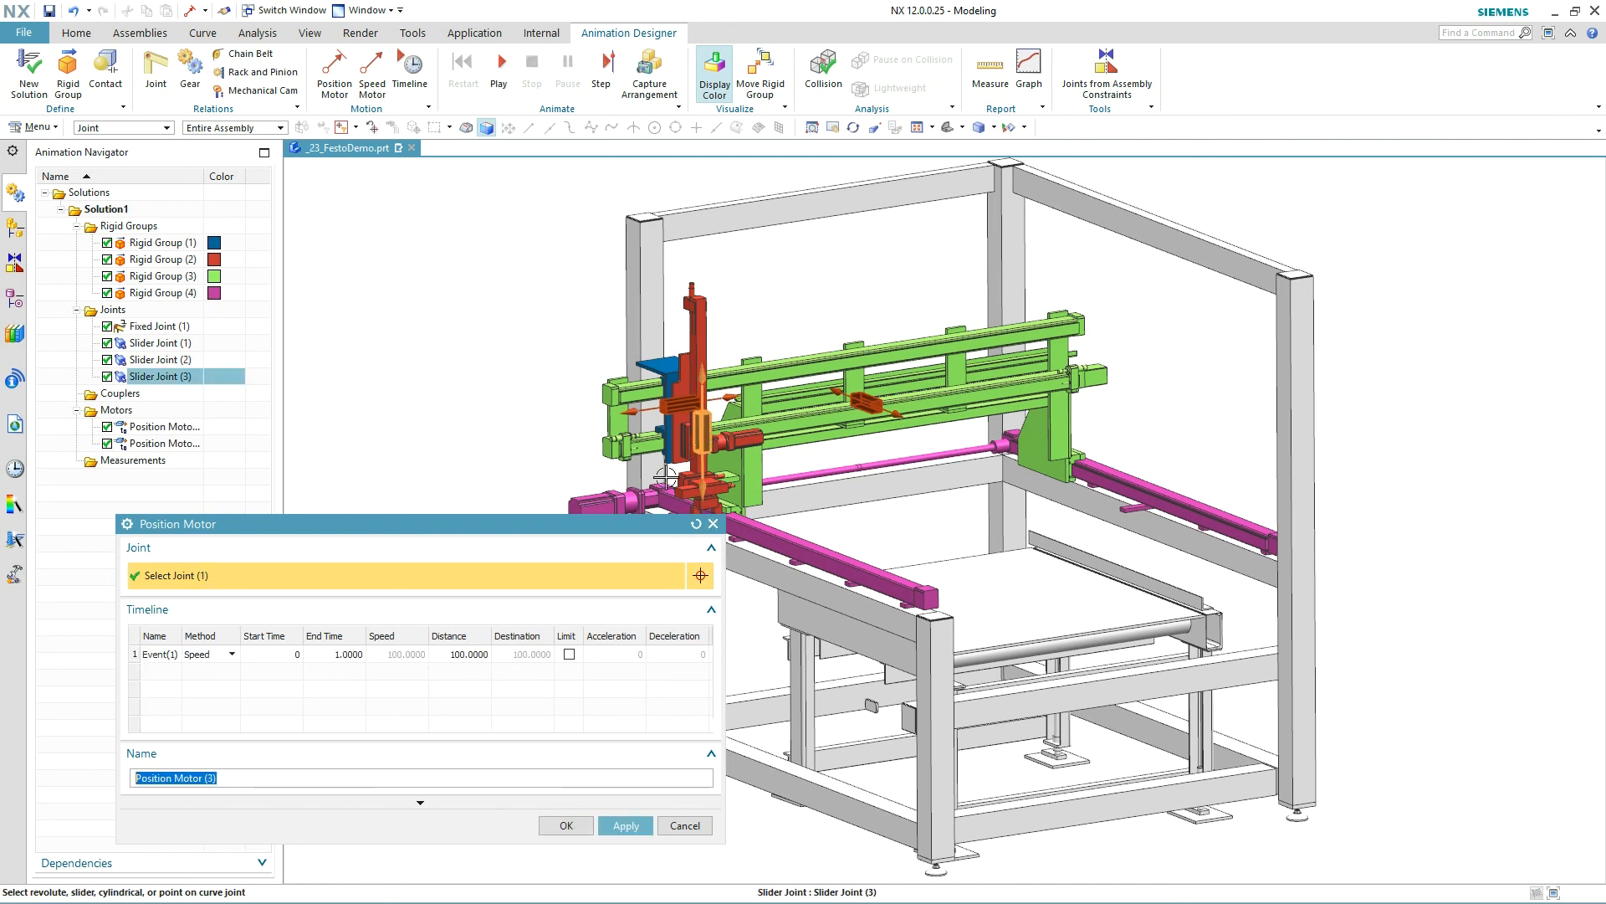
type("350")
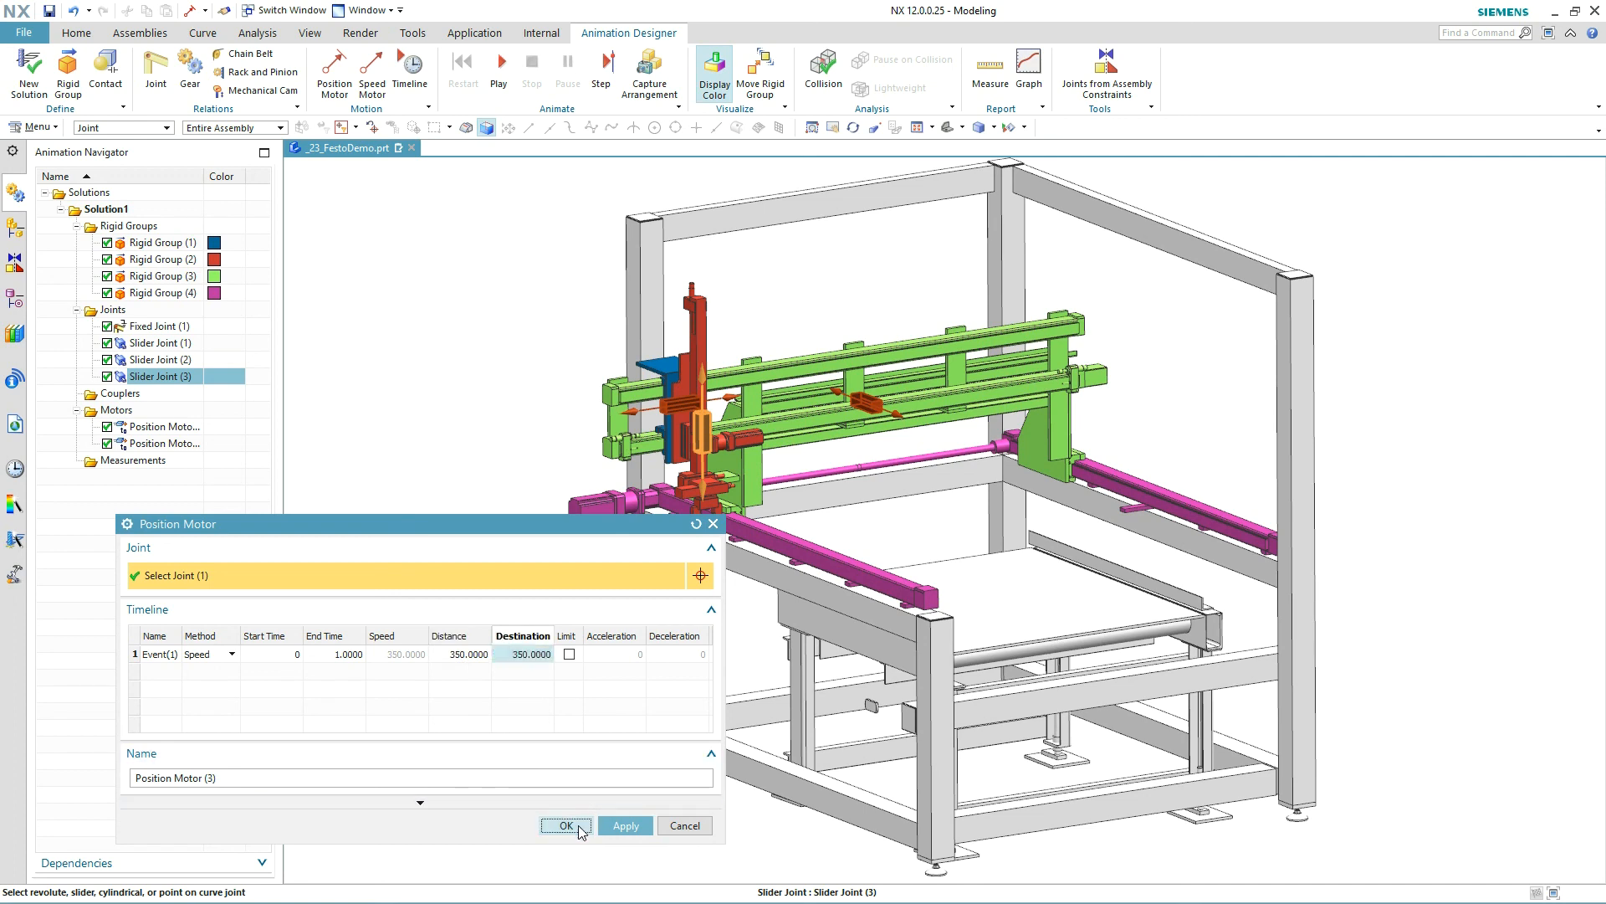
left_click(565, 825)
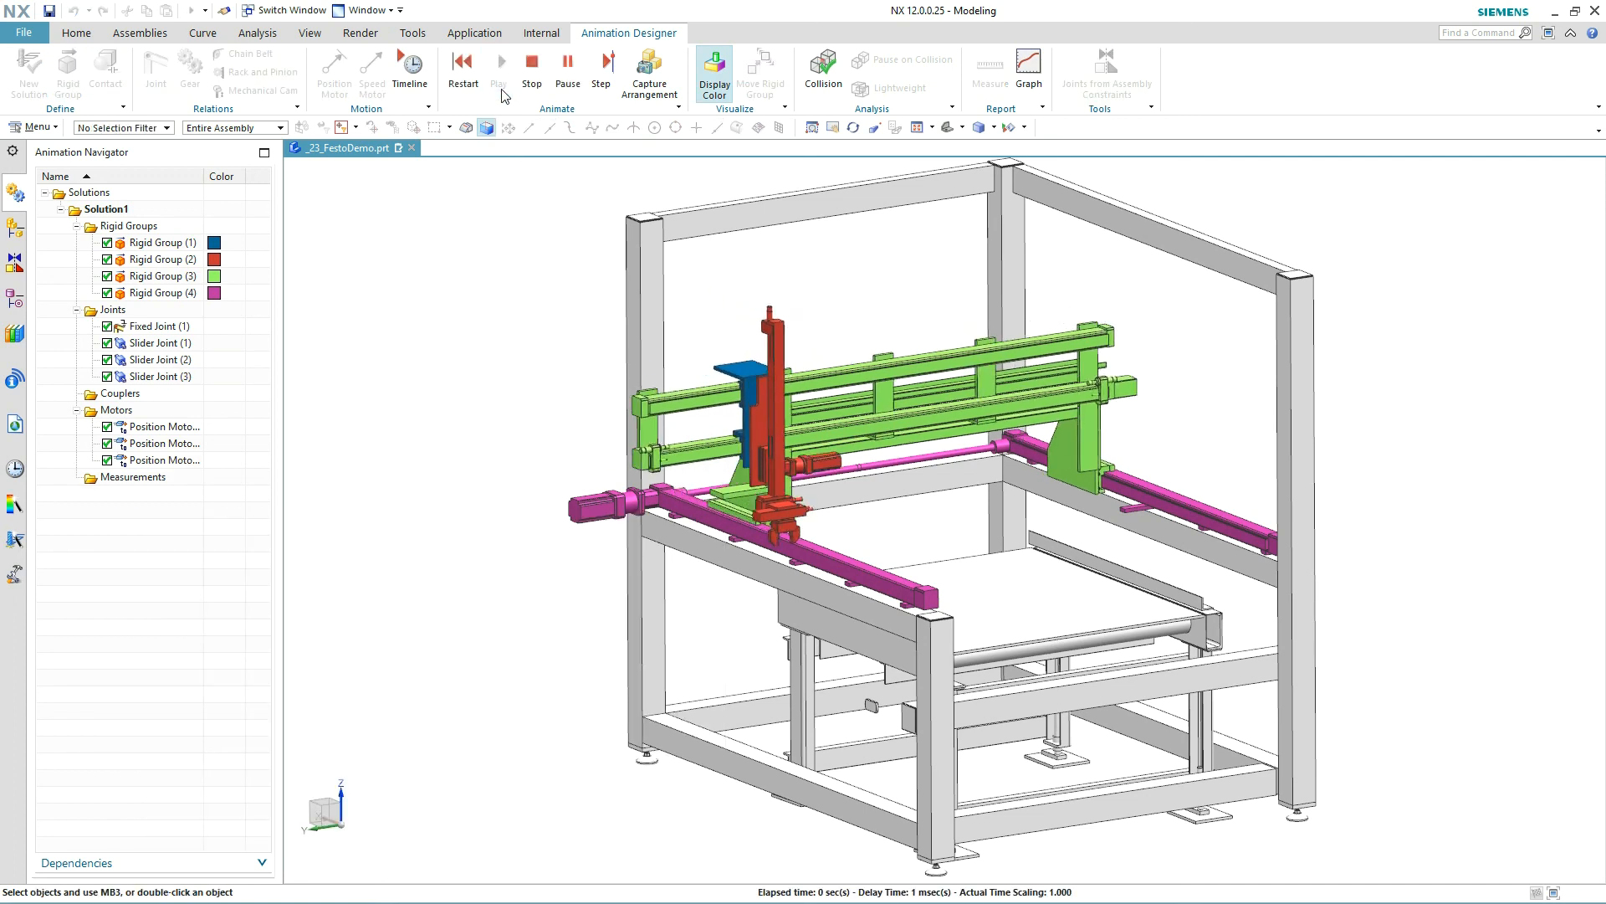
- Reset and replay the animation so all three motors move the gantry simultaneously
left_click(499, 60)
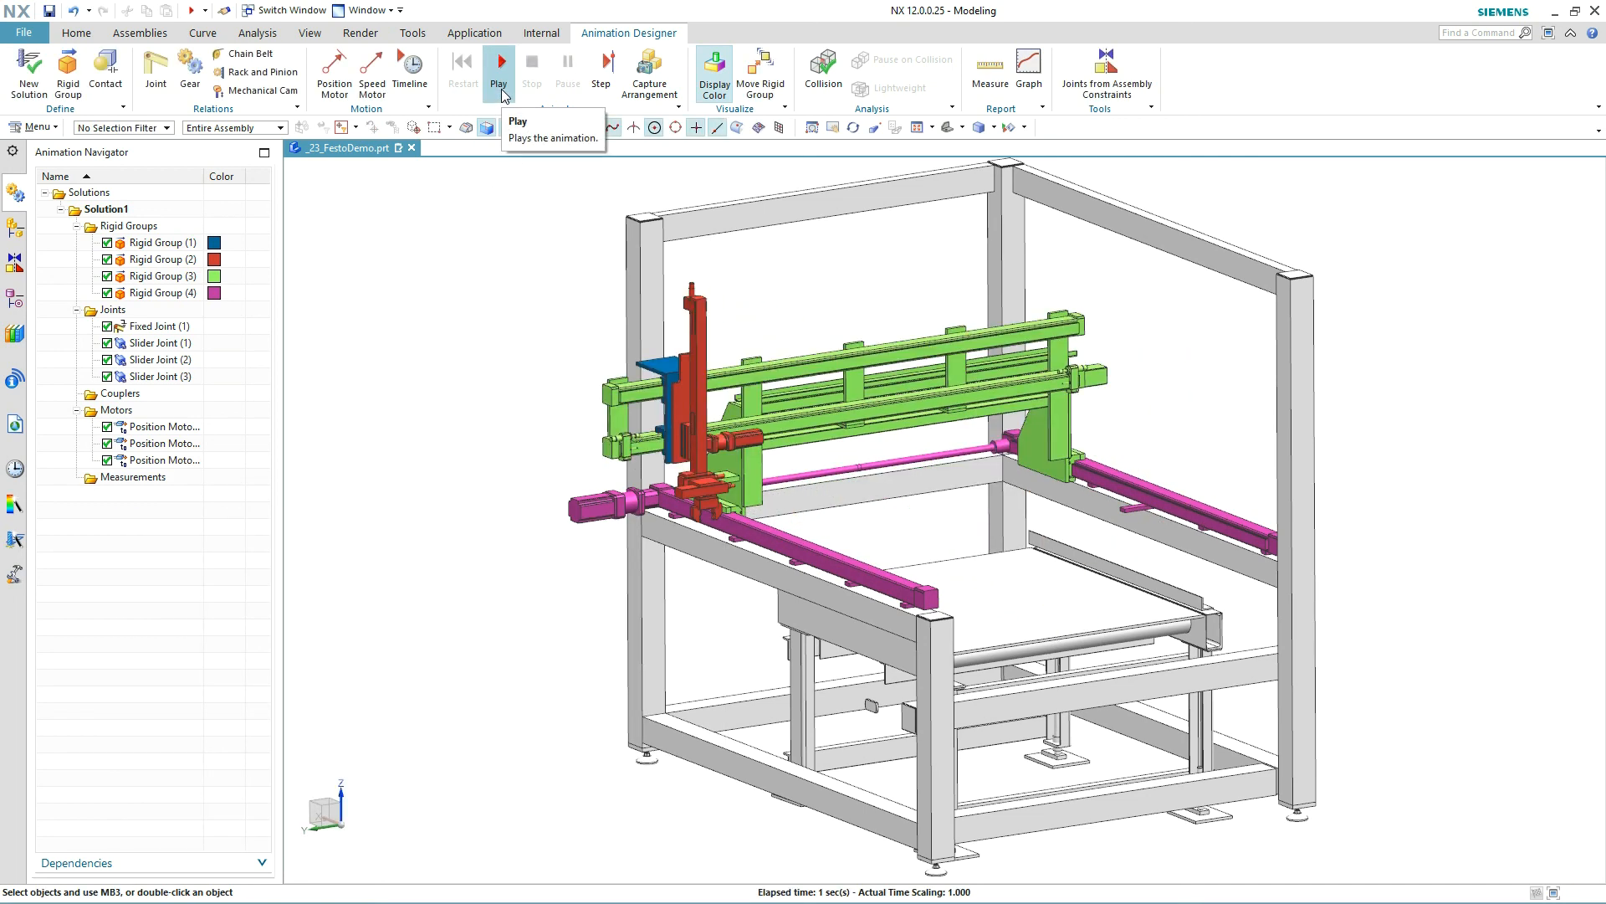
left_click(499, 63)
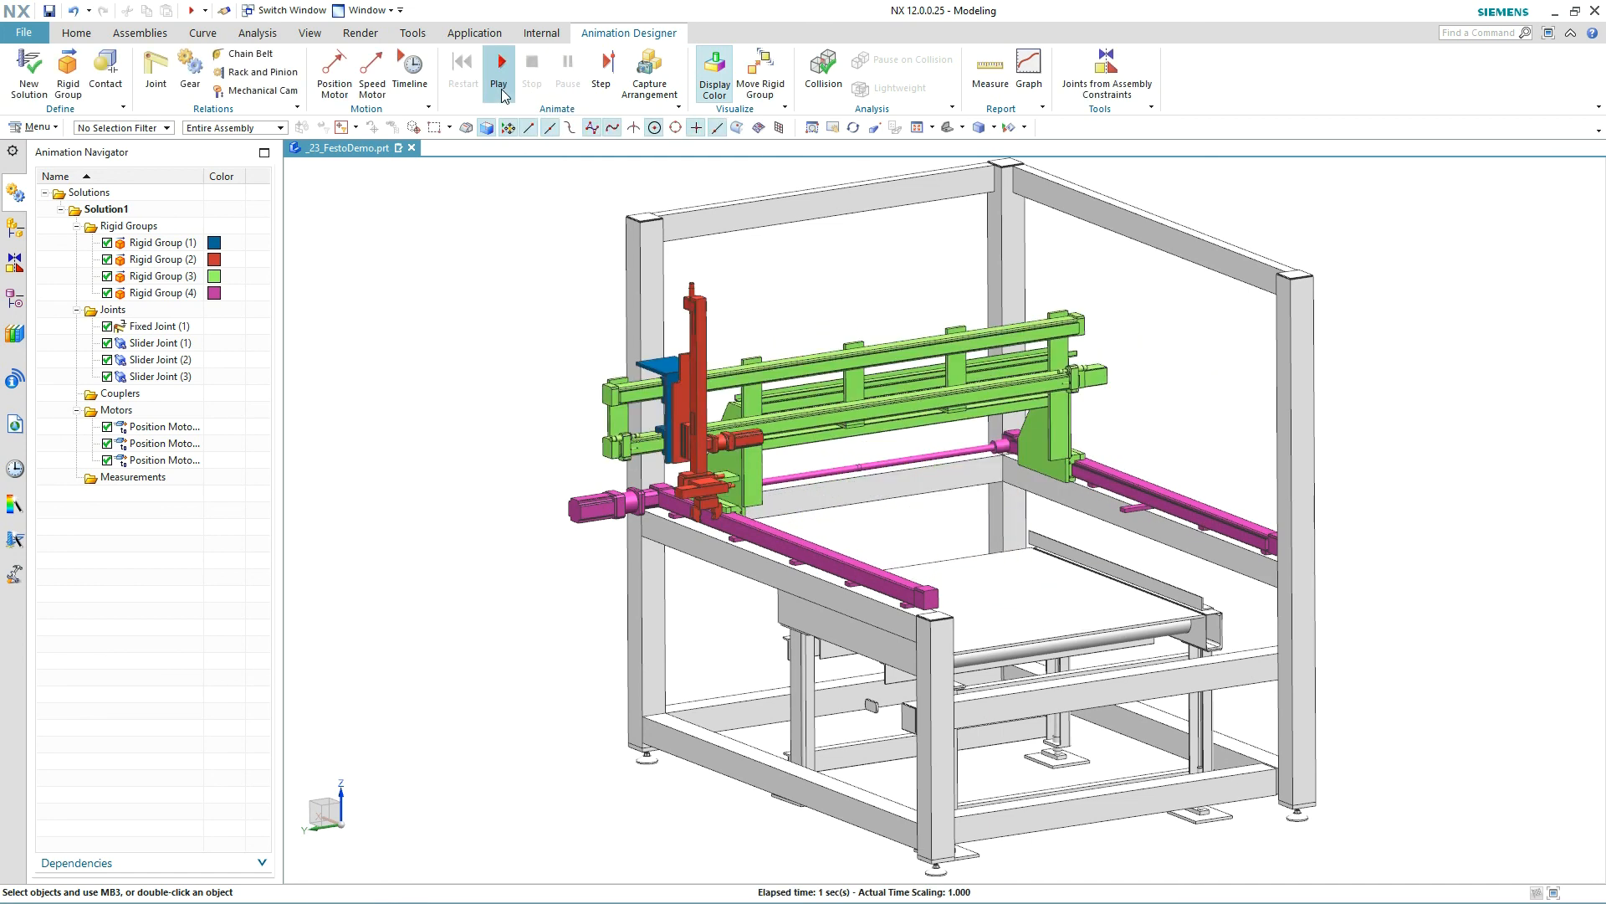
left_click(408, 74)
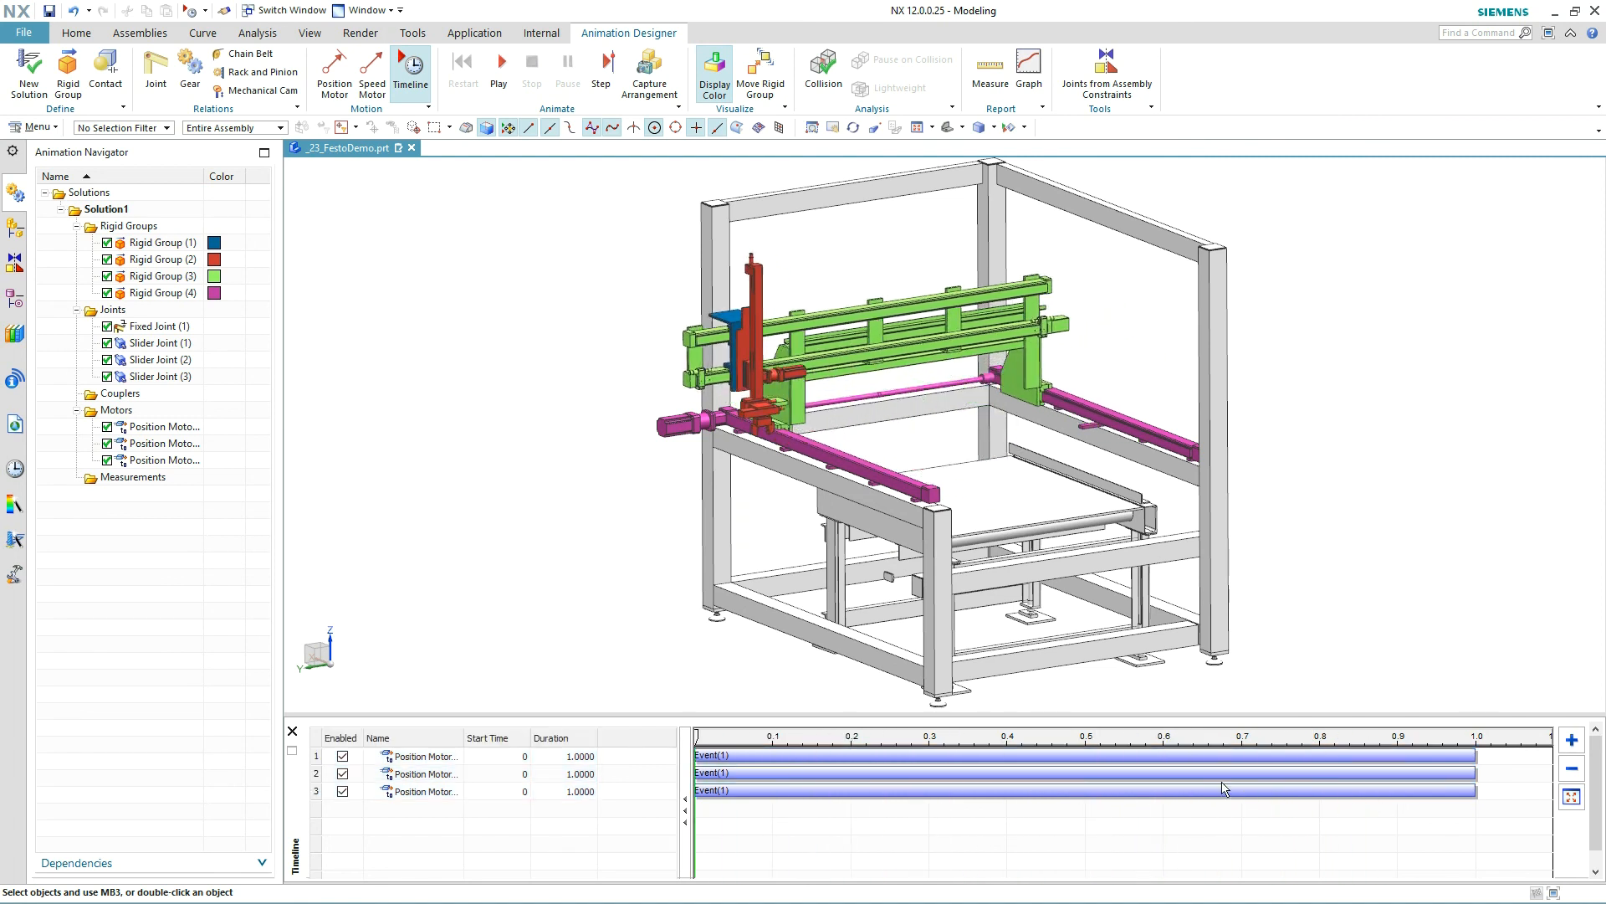
- Add return events to the motor tracks, stagger their start times, and preview the sequence
right_click(164, 426)
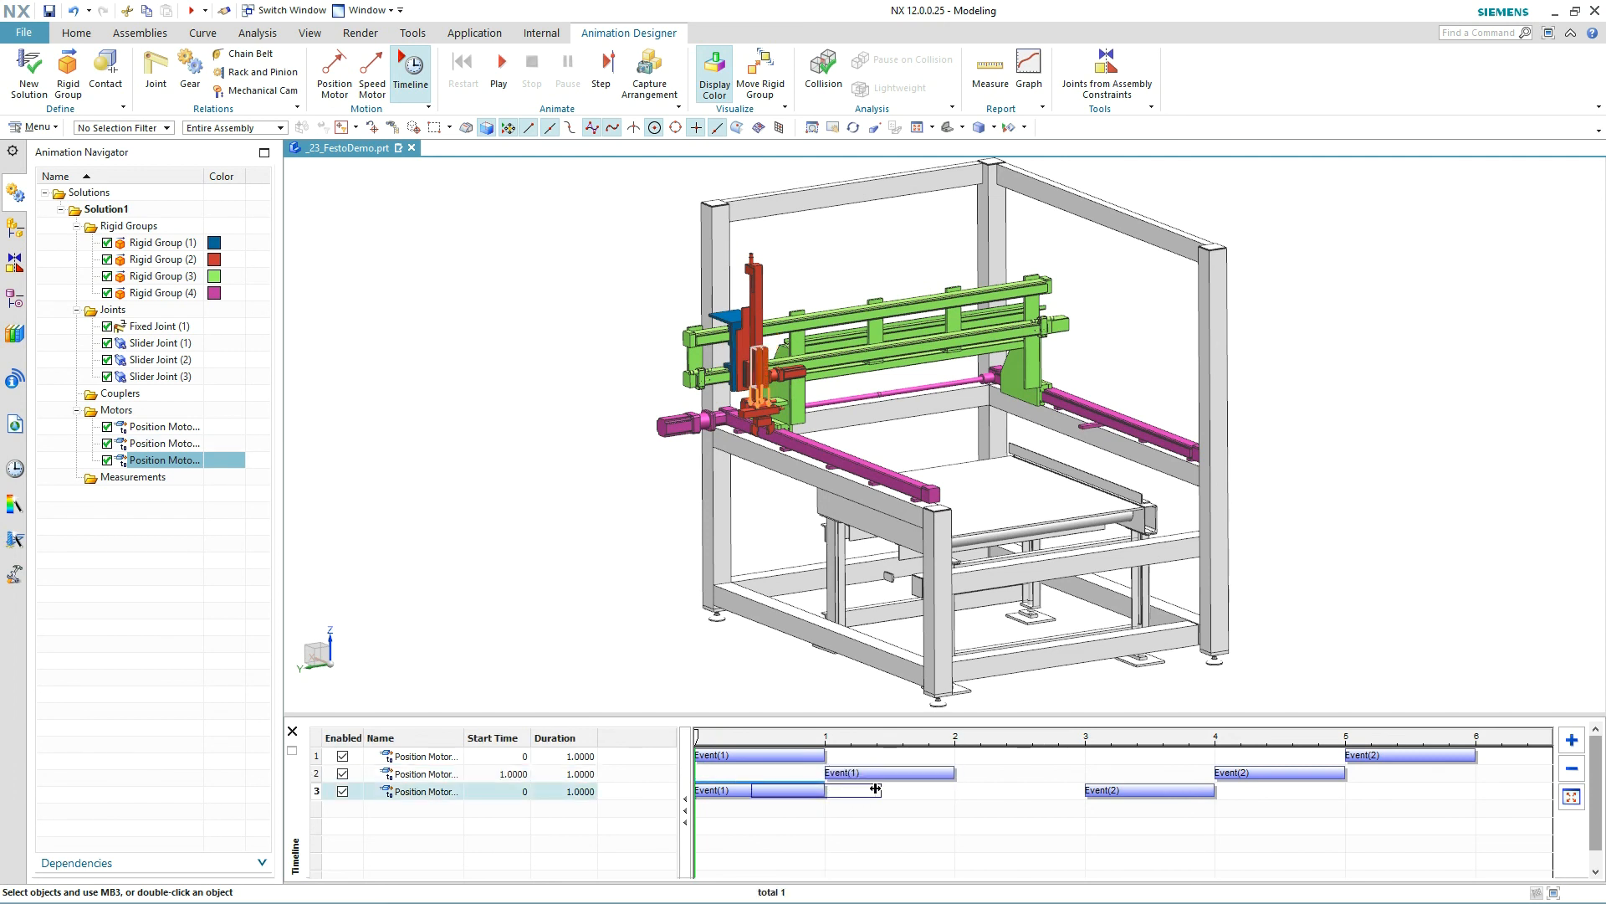
left_click(499, 62)
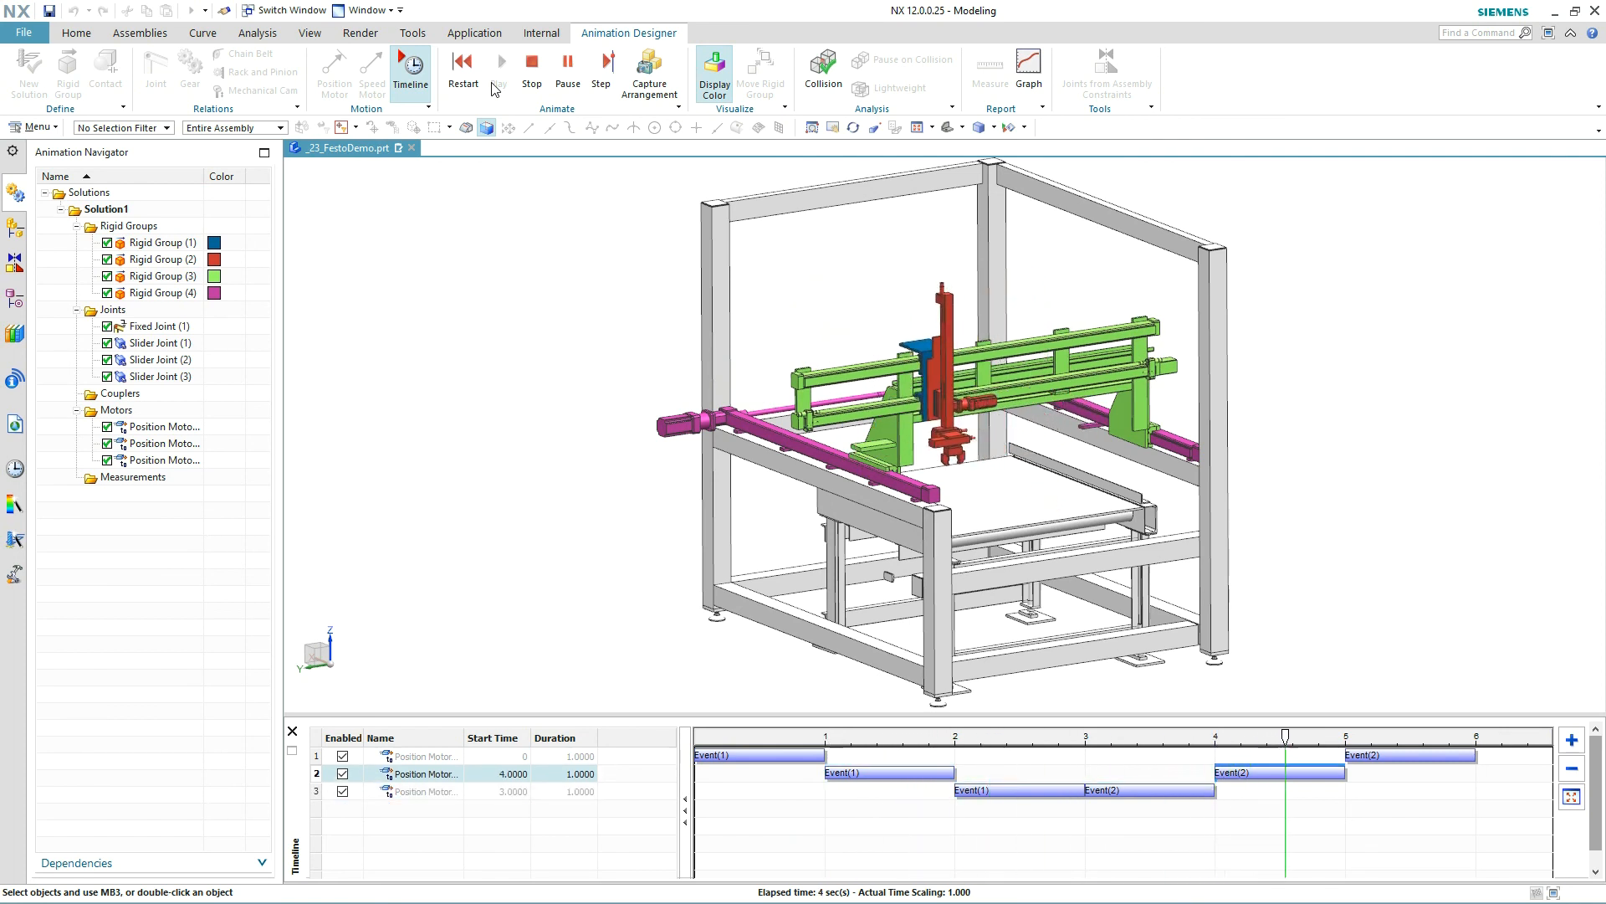
left_click(464, 62)
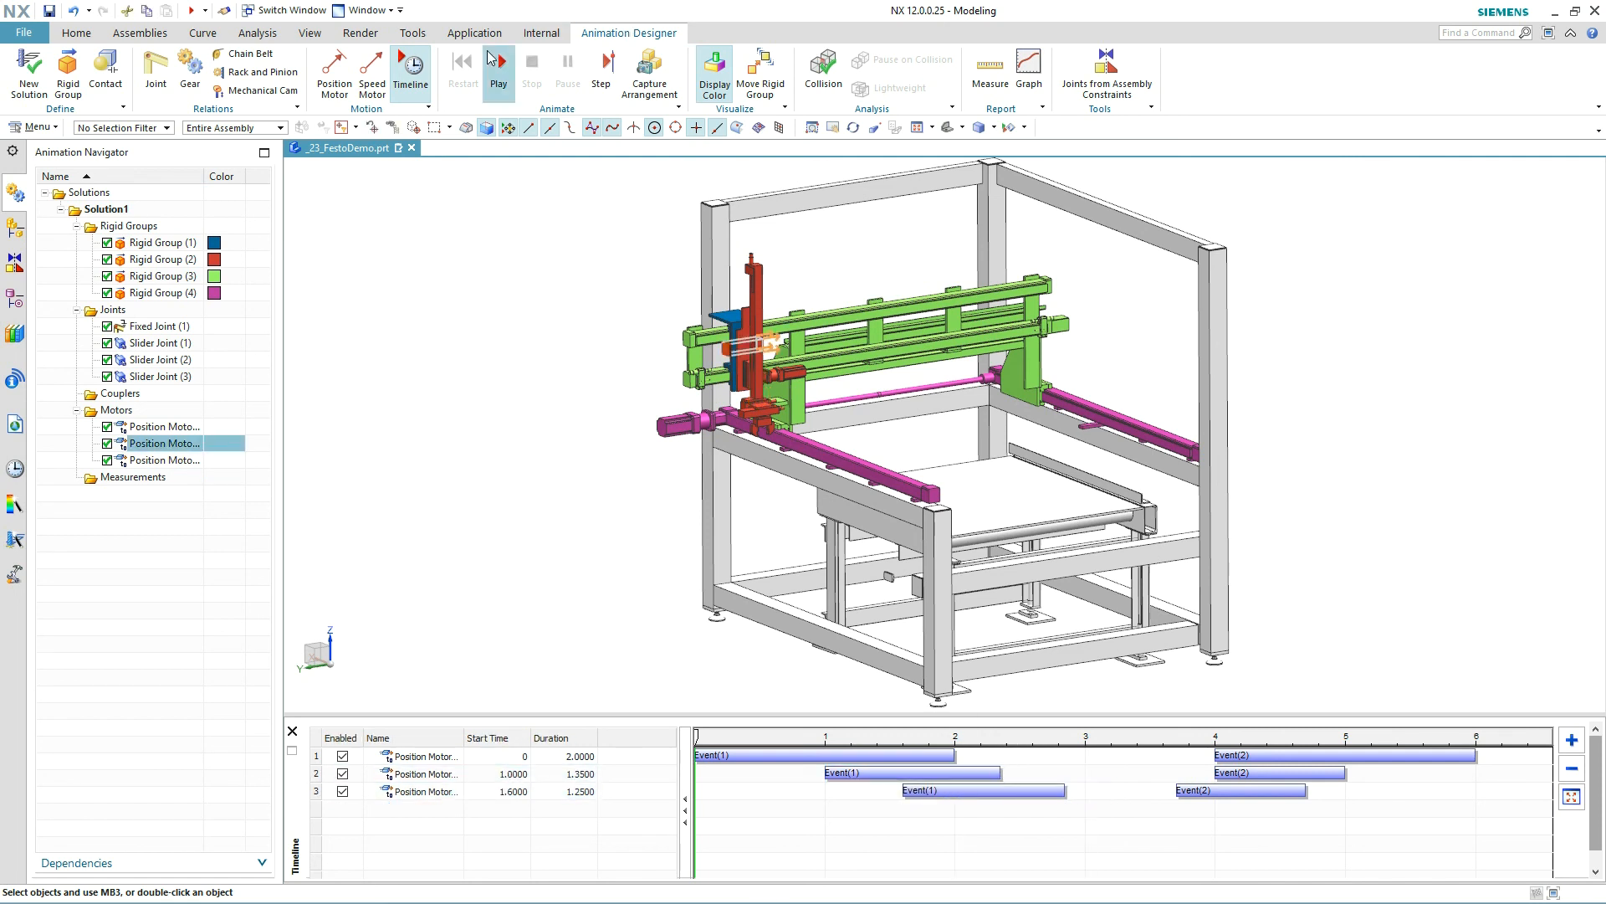
- Play the staggered gantry animation through and stop it back at the start
left_click(499, 60)
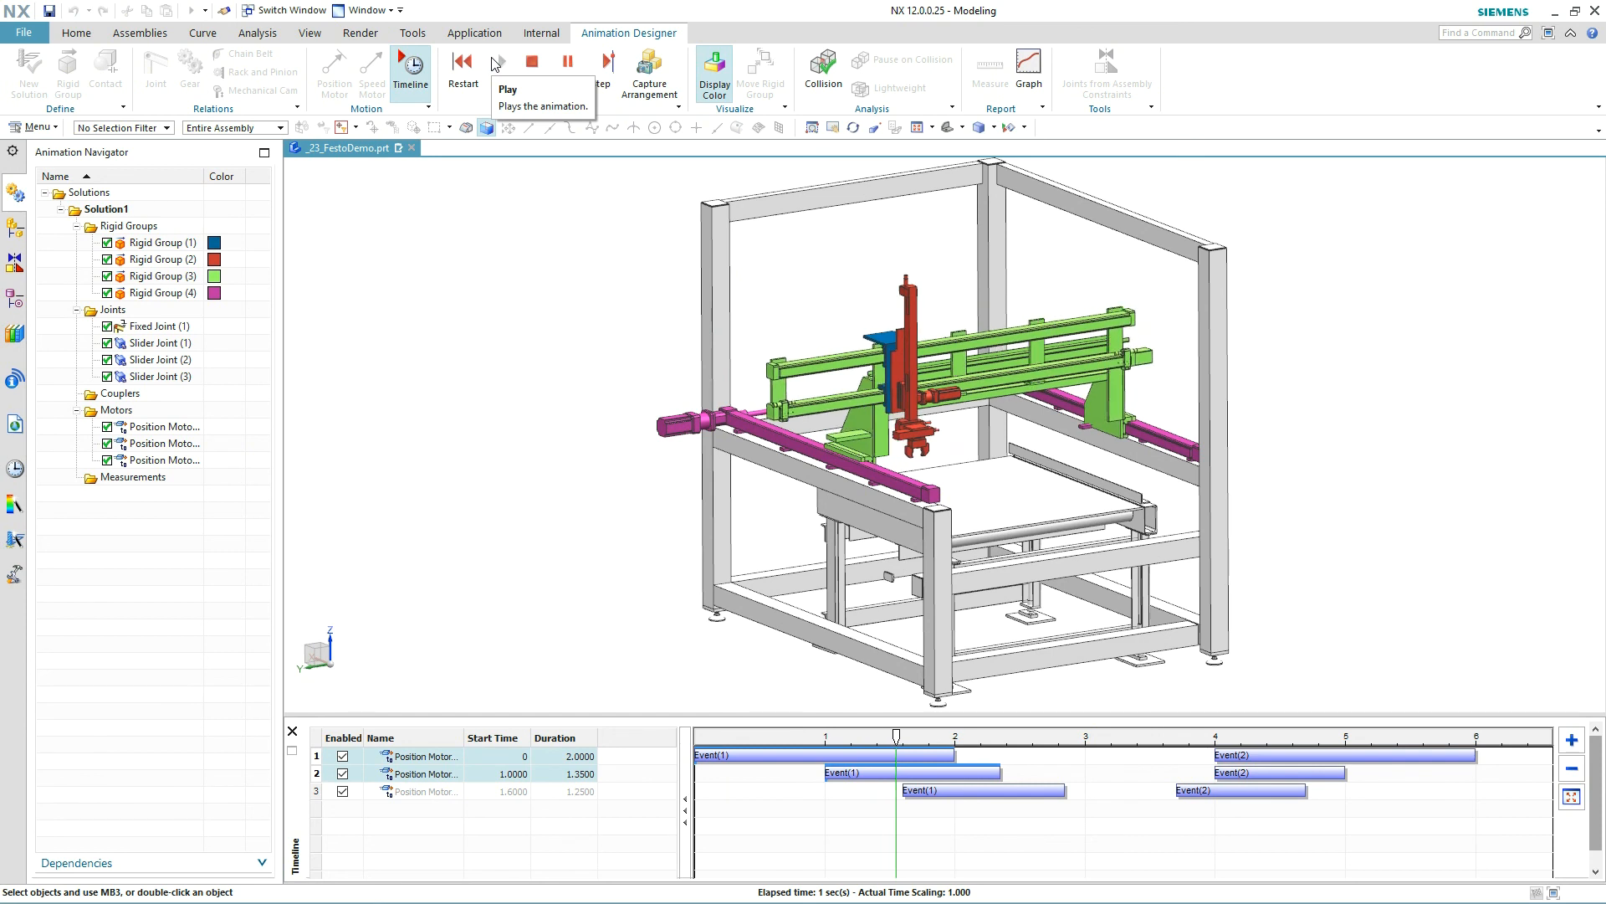
left_click(496, 62)
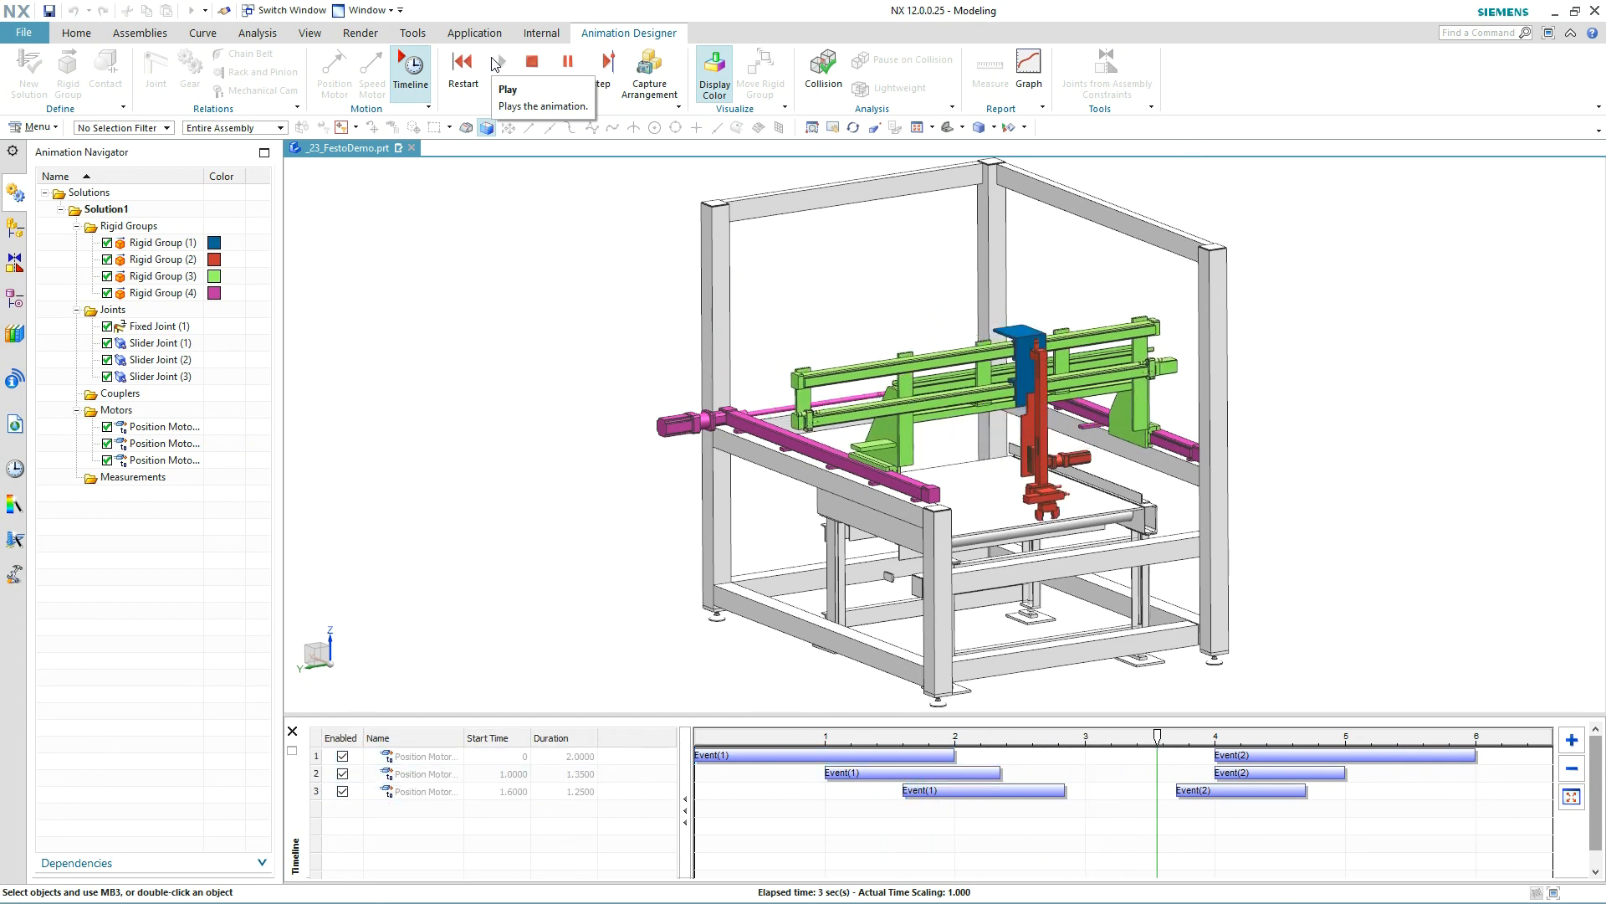
left_click(498, 62)
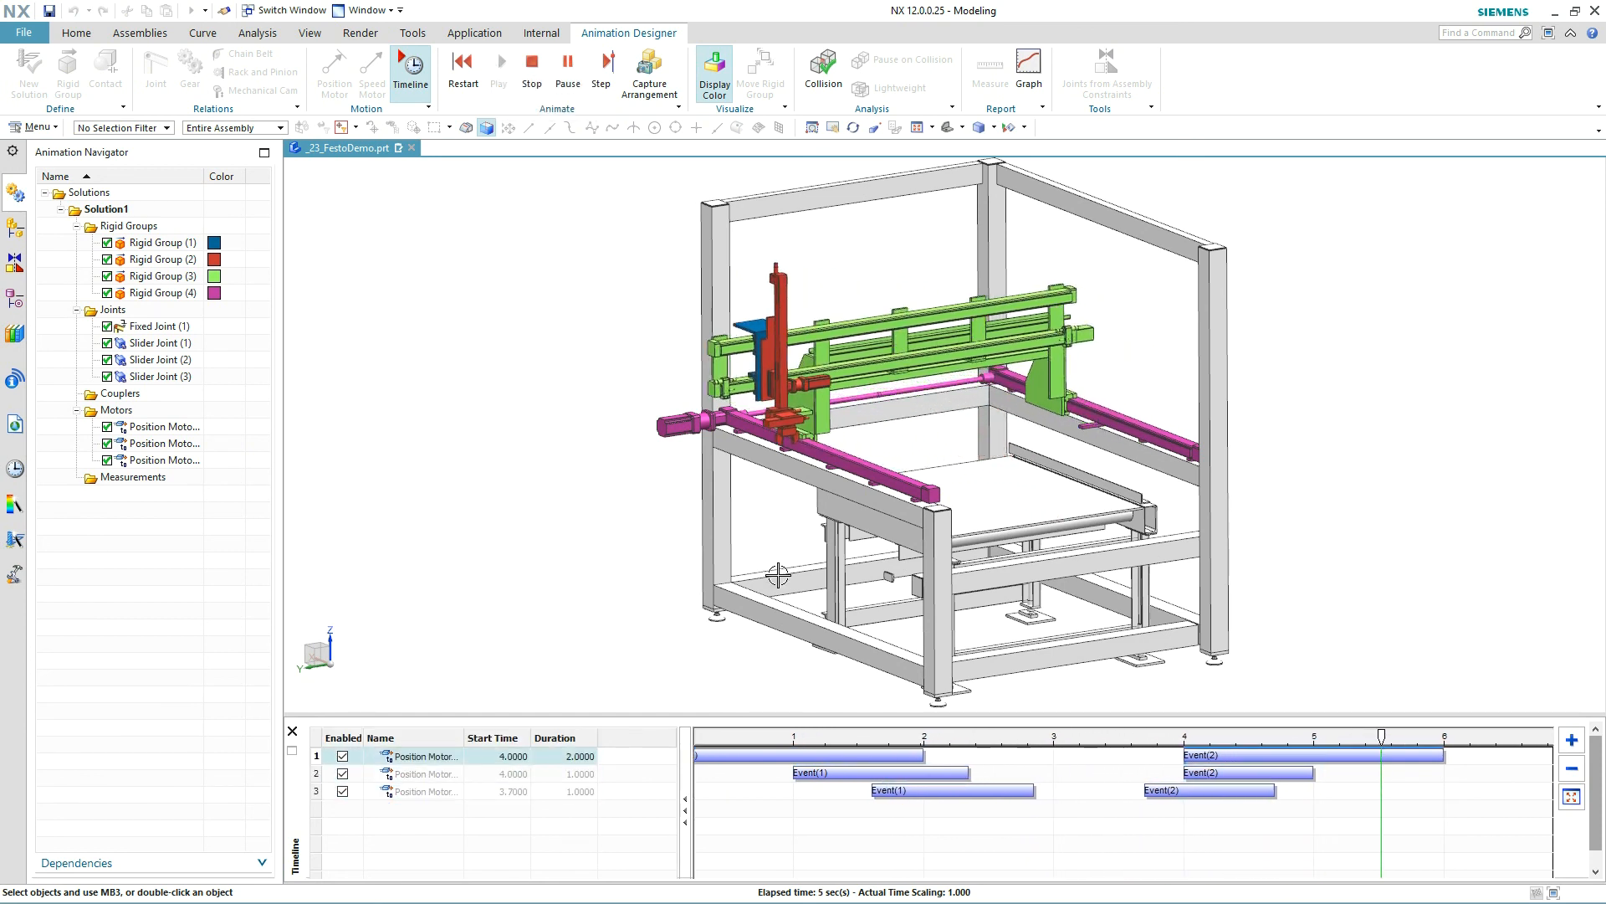
left_click(461, 60)
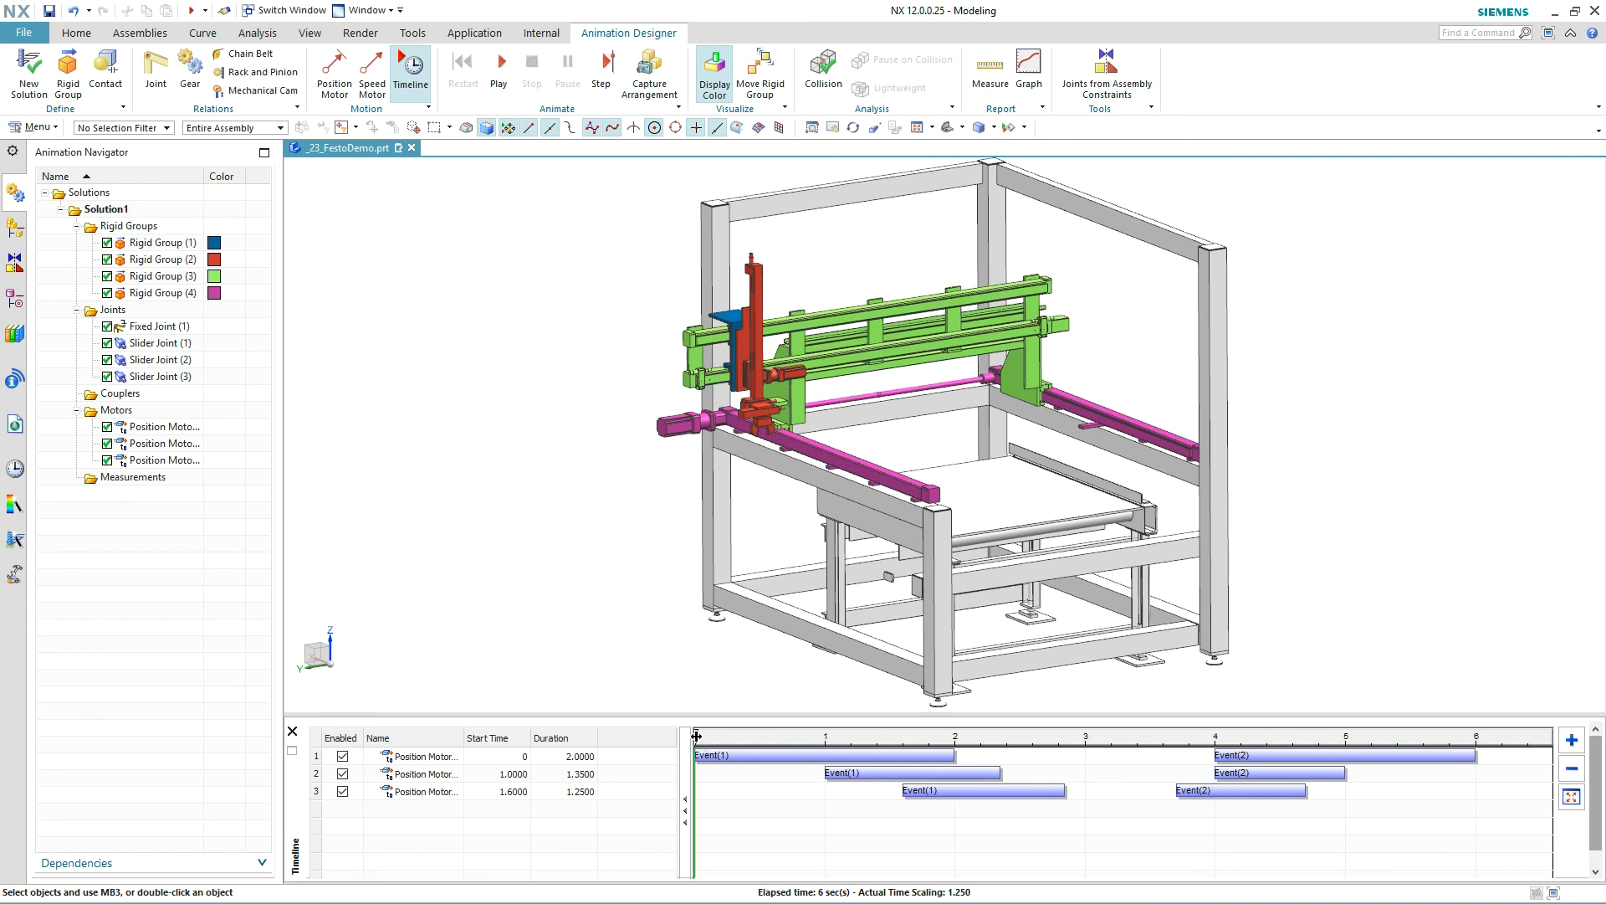